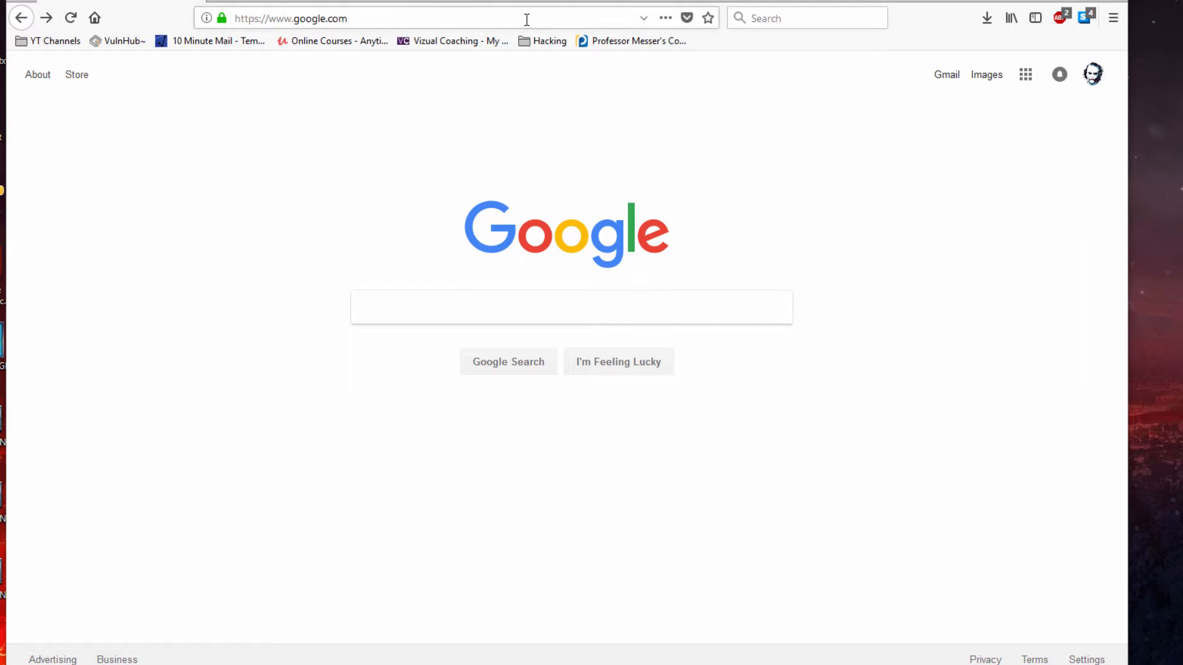
{"action": "mouse_move", "coordinate": [424, 9]}
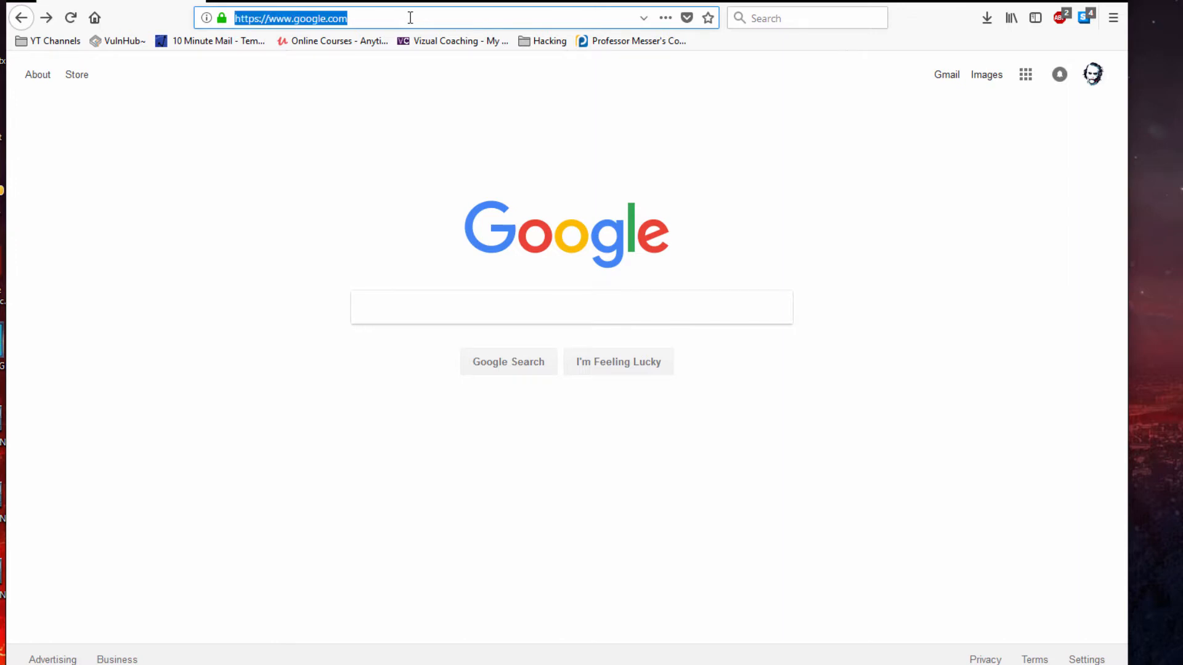
Google 'virtualbox download' and reach the official VirtualBox Downloads page
{"action": "type", "text": "virtualv"}
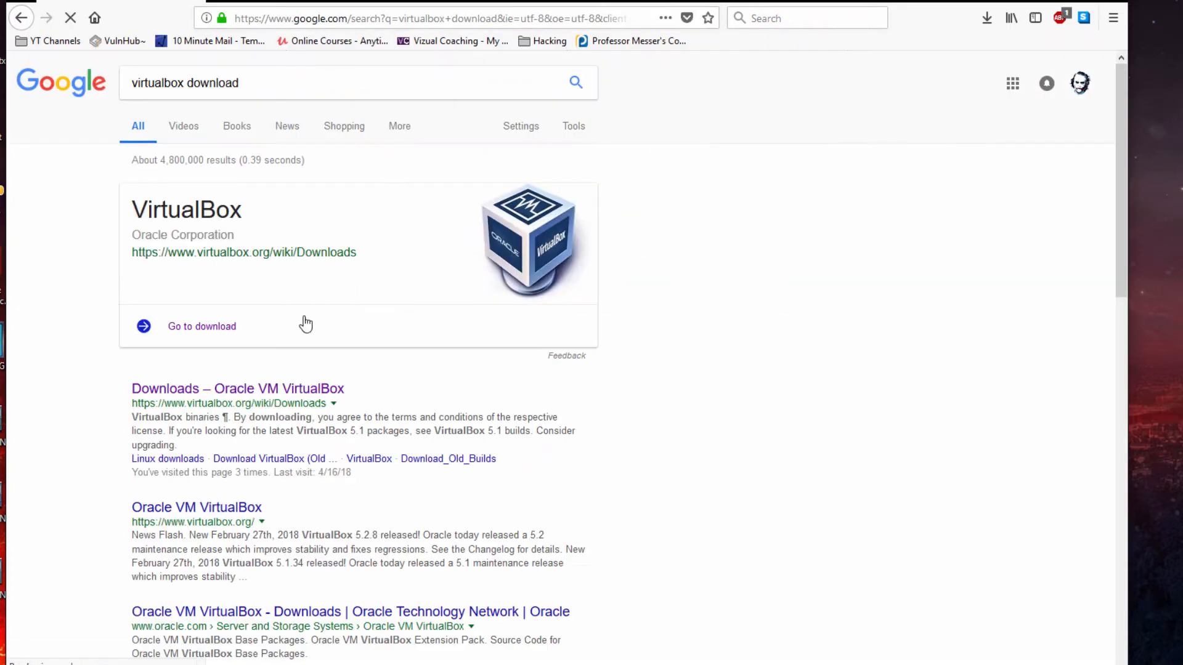
{"action": "left_click", "coordinate": [202, 325]}
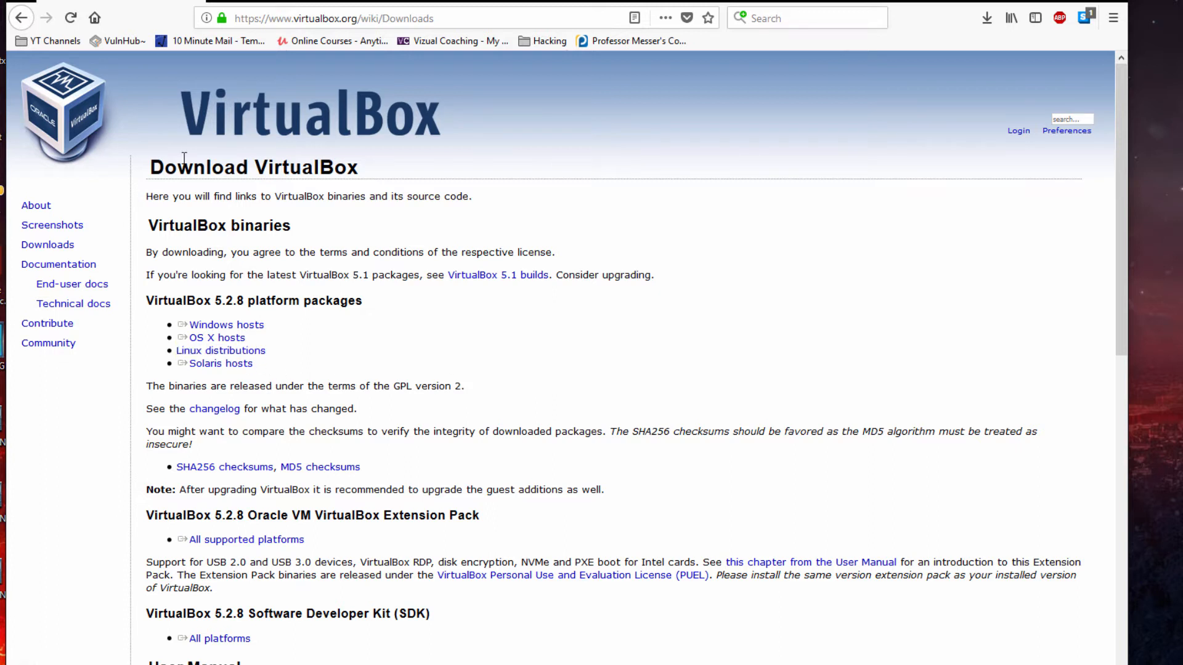
{"action": "mouse_move", "coordinate": [540, 249]}
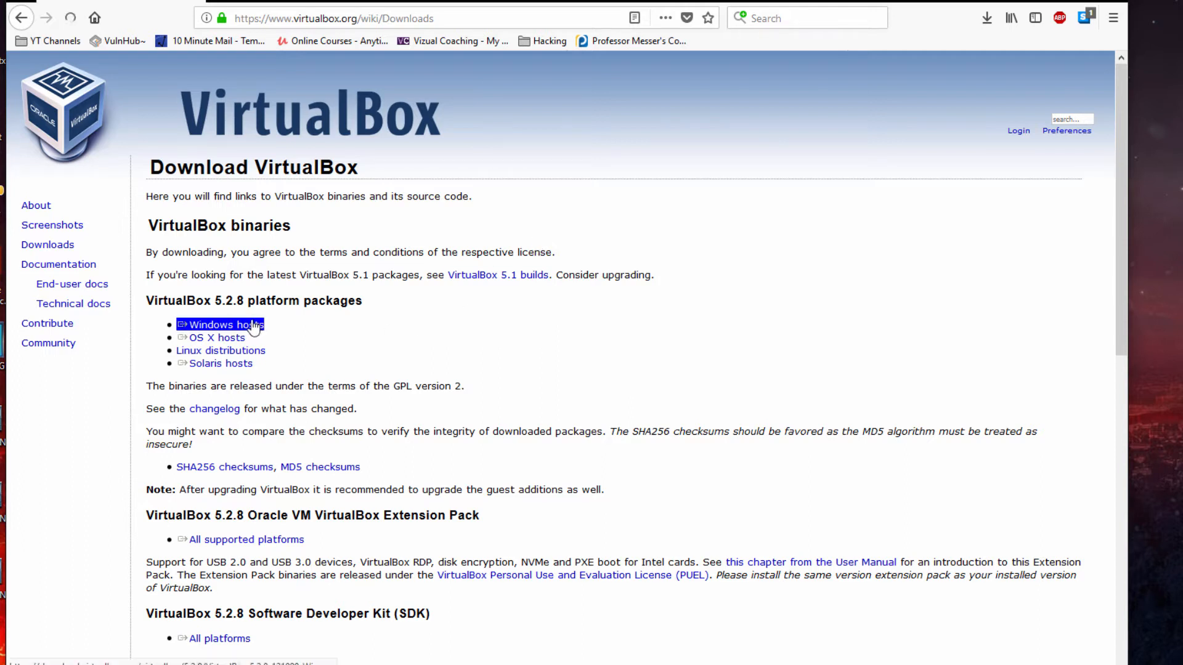
{"action": "left_click", "coordinate": [225, 325]}
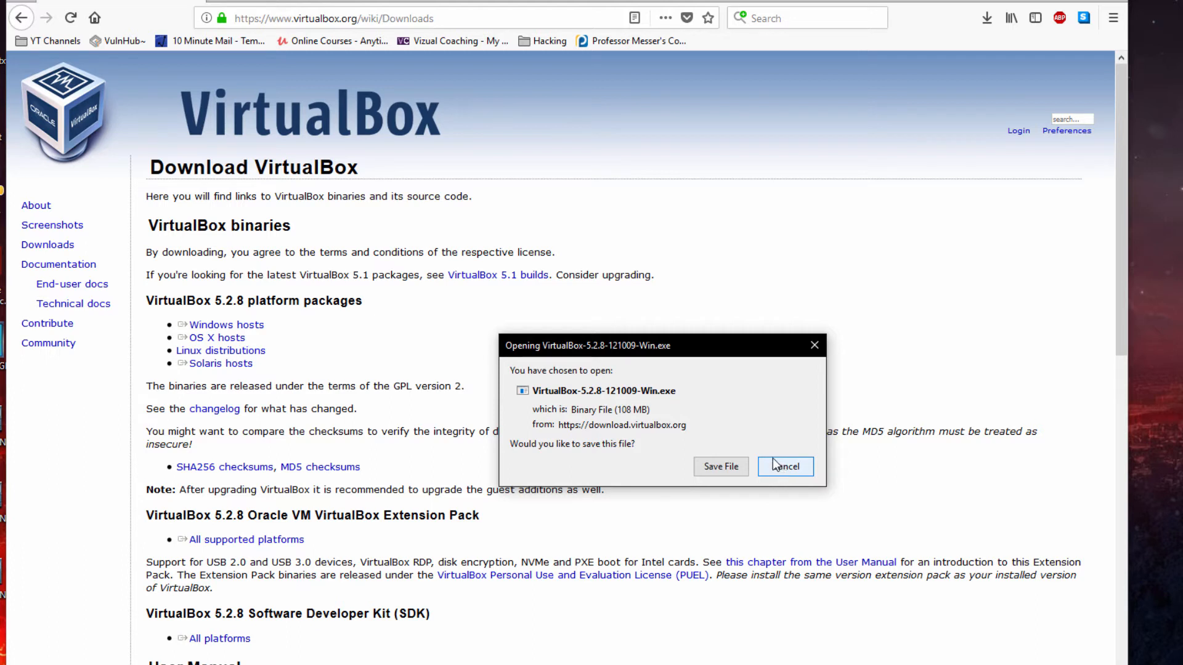
{"action": "mouse_move", "coordinate": [776, 461]}
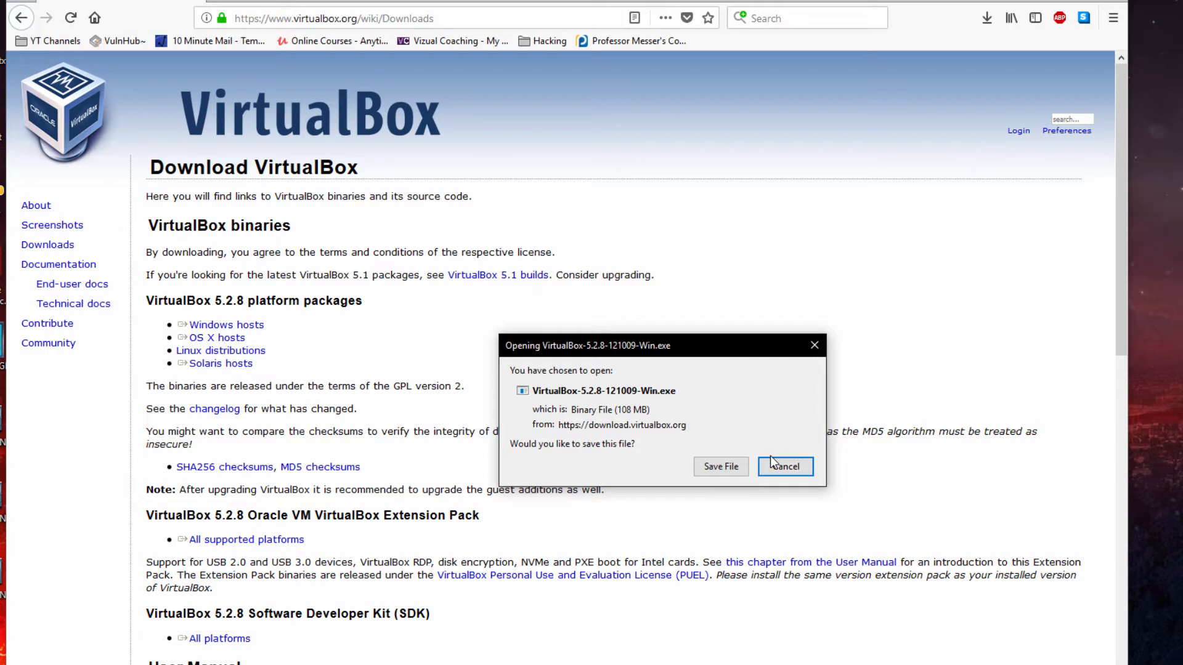
{"action": "mouse_move", "coordinate": [770, 453]}
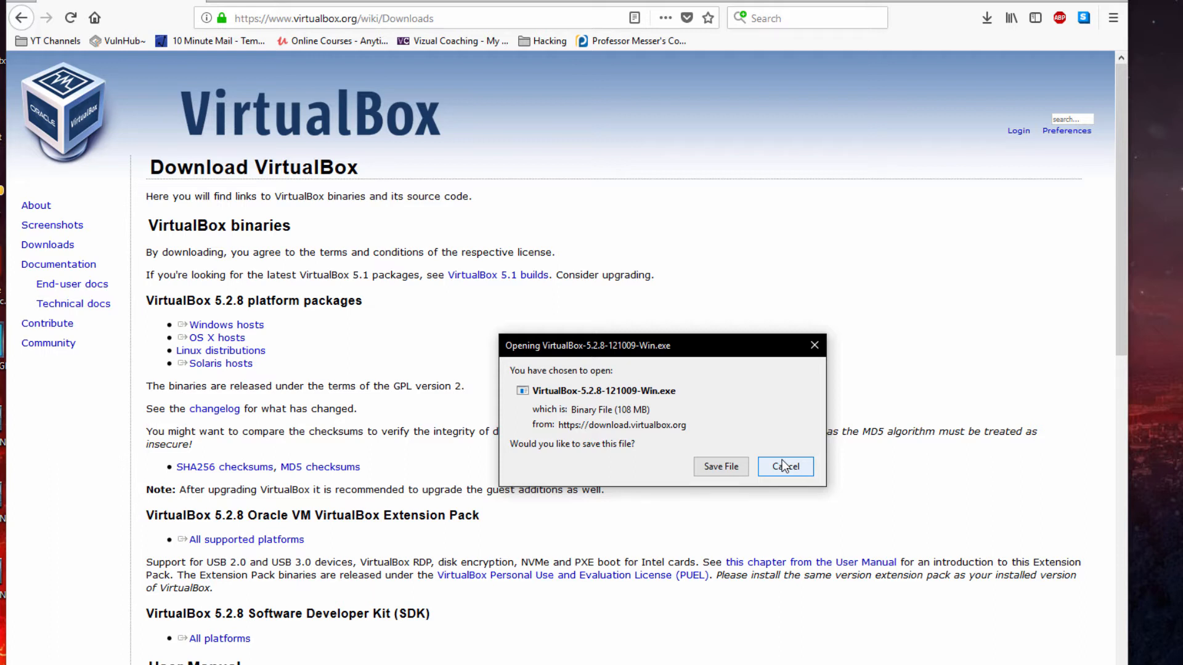
{"action": "mouse_move", "coordinate": [801, 463]}
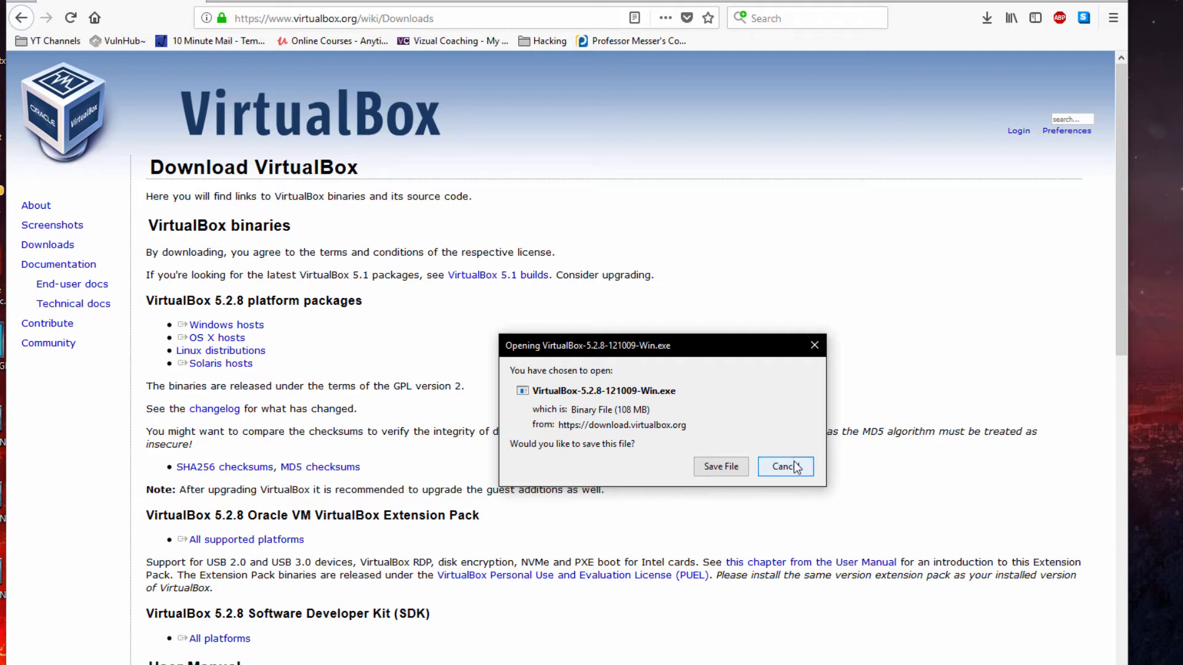
{"action": "left_click", "coordinate": [785, 466]}
{"action": "type", "text": "d"}
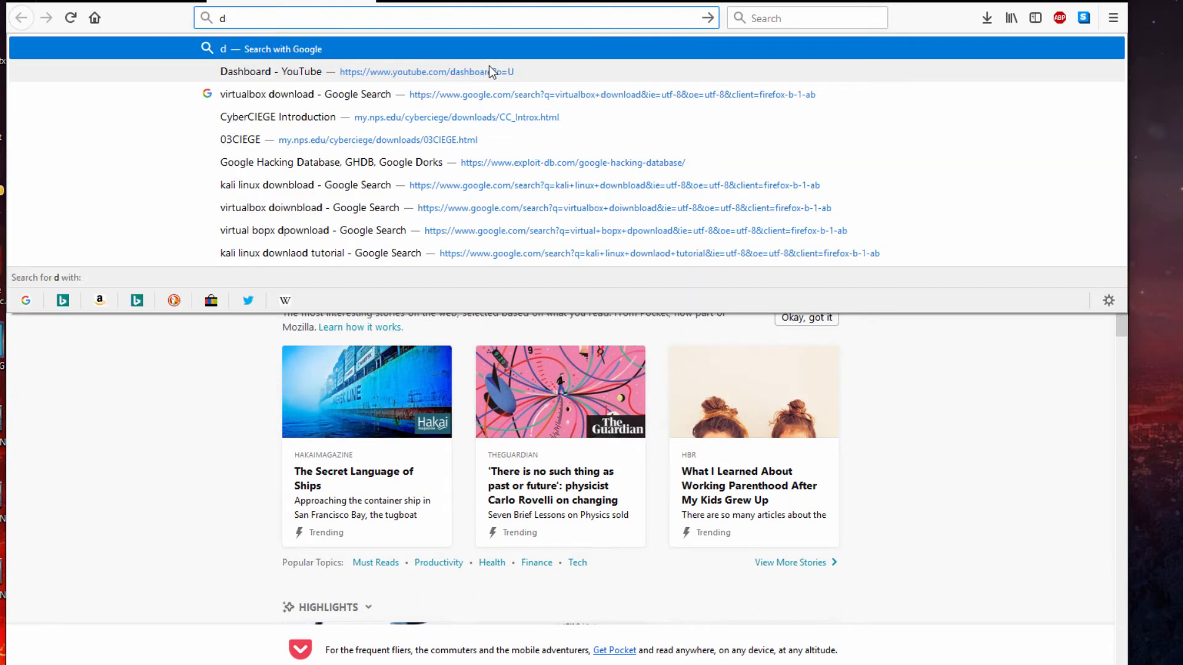
Search 'download kali linux', reach Kali's downloads page, then Offensive Security's VM images page
{"action": "type", "text": "ownlaod kali linux"}
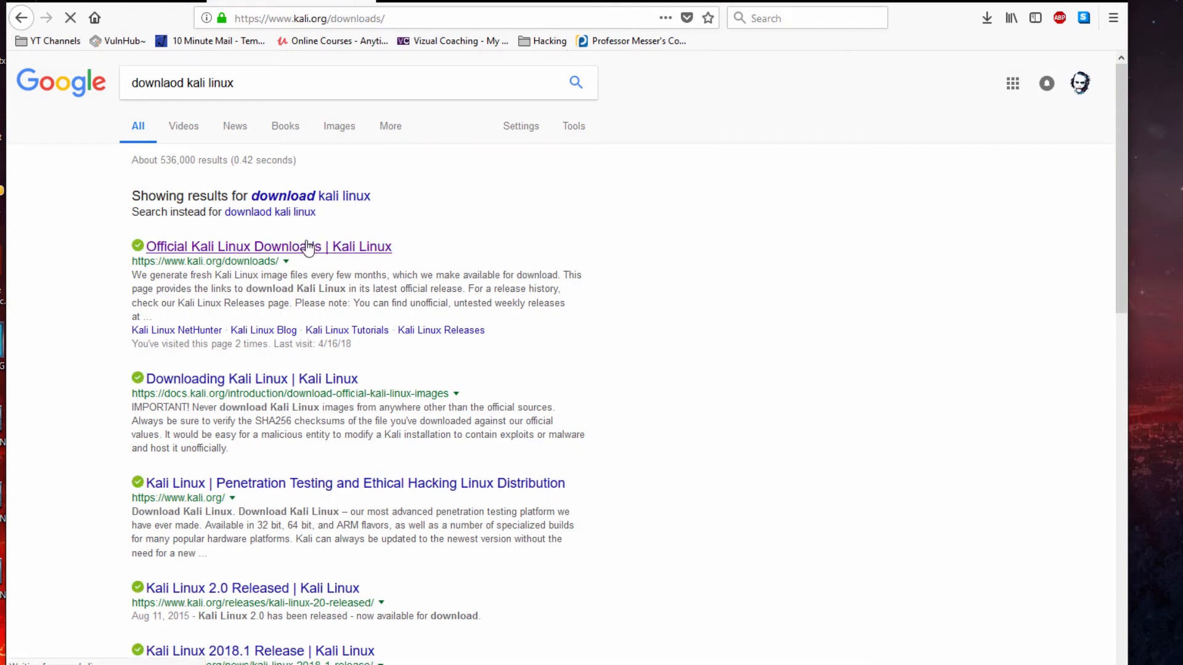
{"action": "left_click", "coordinate": [243, 247]}
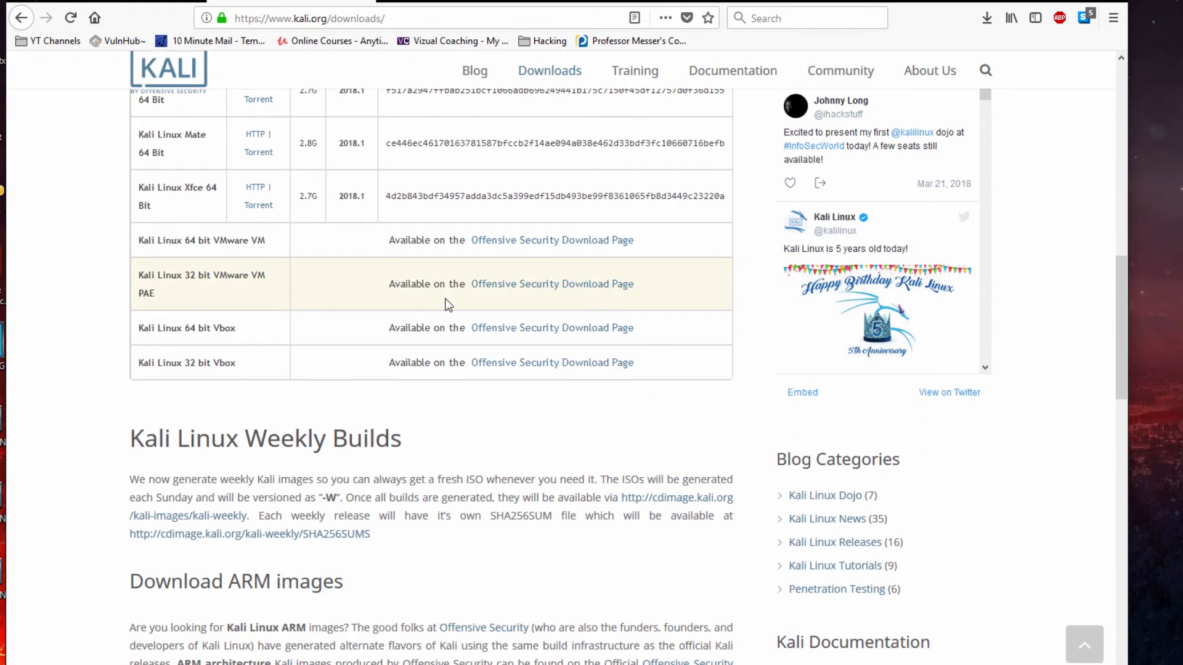
{"action": "mouse_move", "coordinate": [523, 249]}
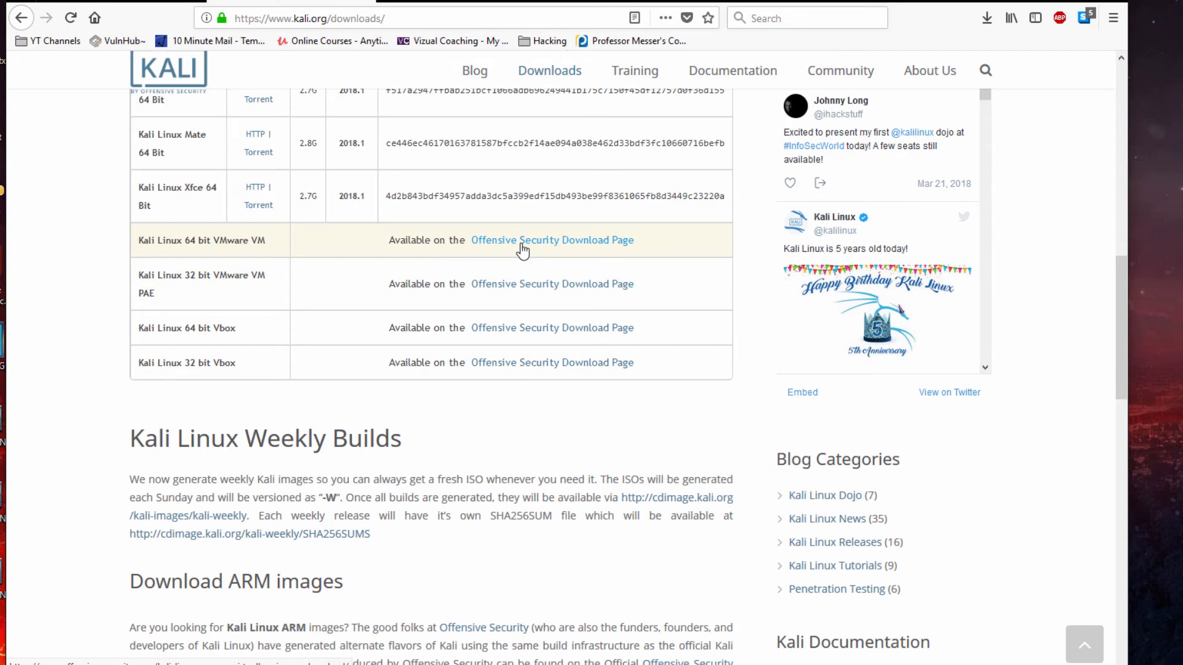
{"action": "left_click", "coordinate": [545, 240]}
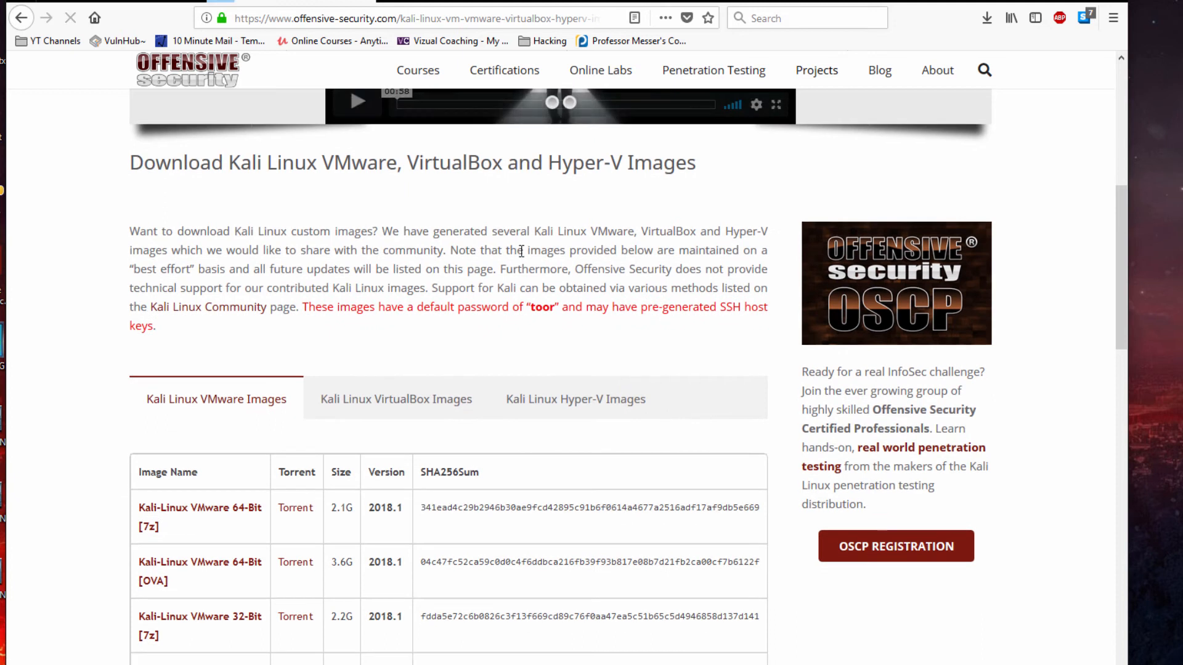
List the Kali Linux VirtualBox images and download 'Kali-Linux VBox 64-Bit [OVA]'
{"action": "scroll", "scroll_direction": "down", "scroll_amount": 3}
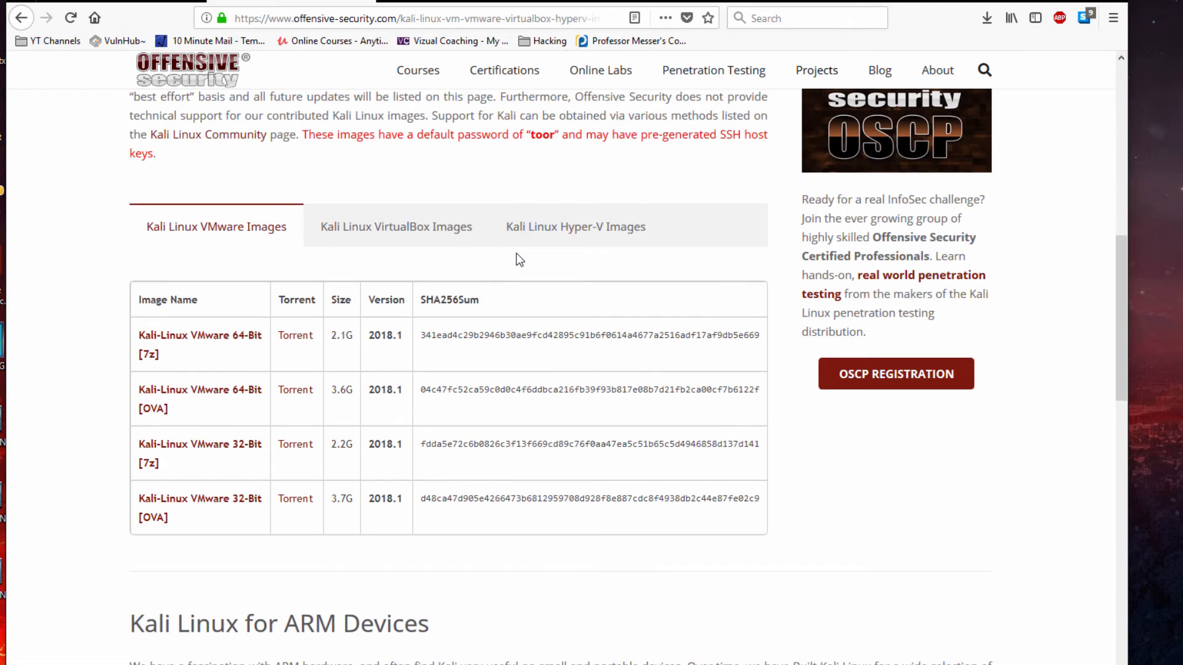
{"action": "mouse_move", "coordinate": [201, 243]}
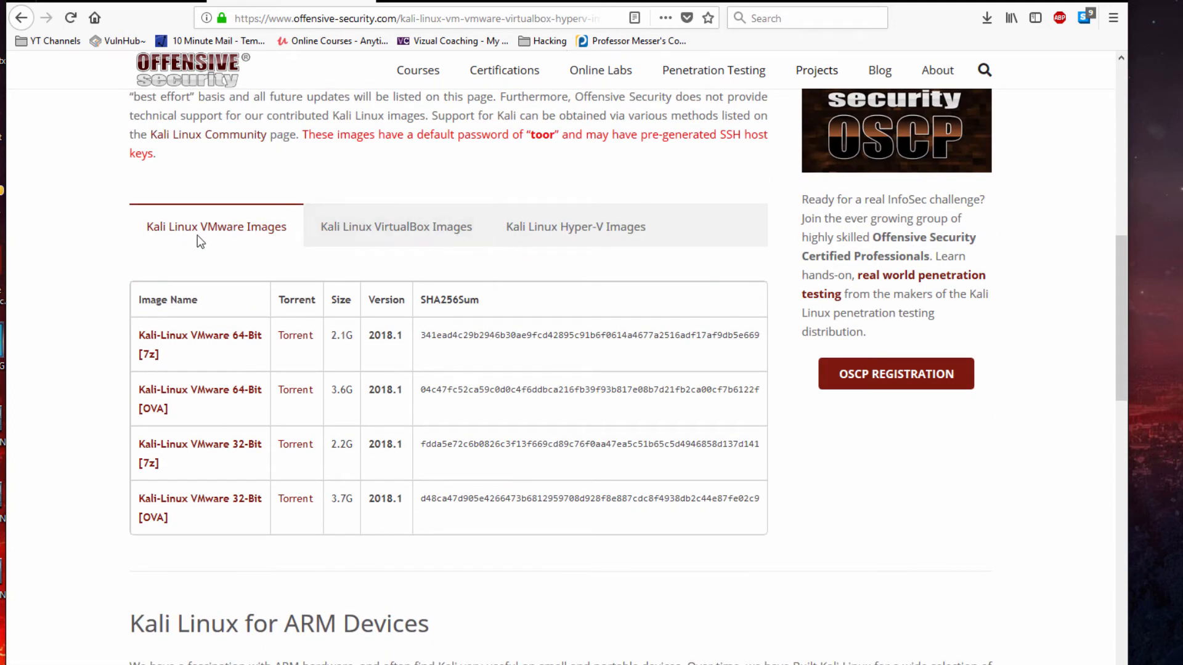
{"action": "mouse_move", "coordinate": [191, 473]}
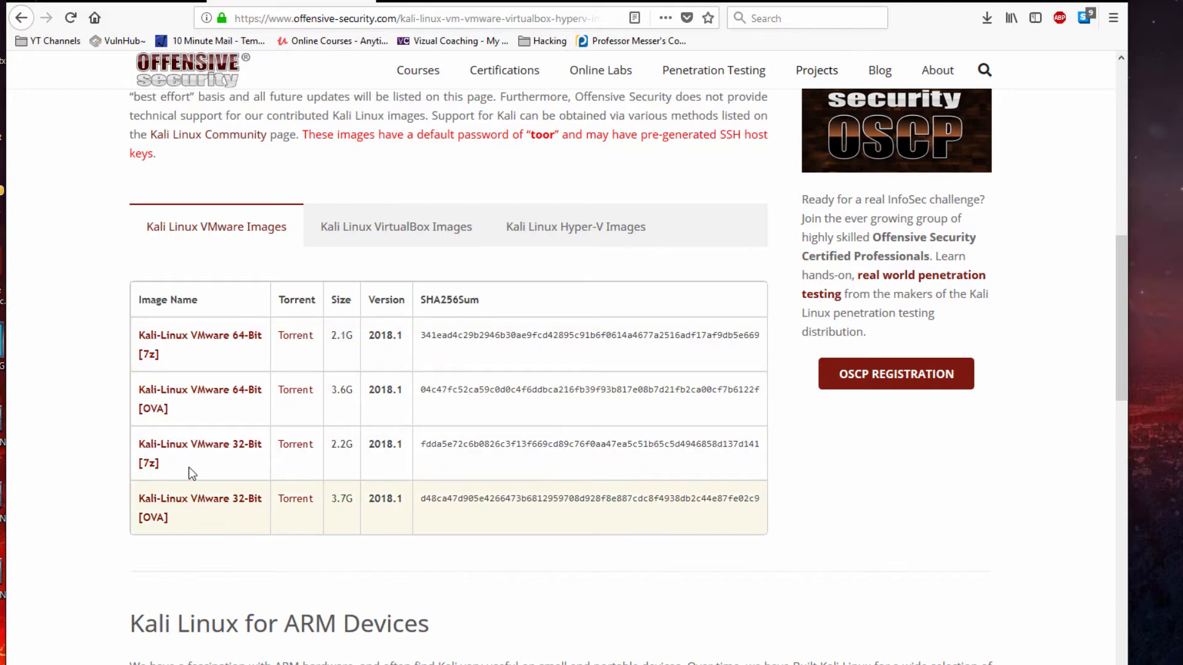
{"action": "left_click", "coordinate": [396, 227]}
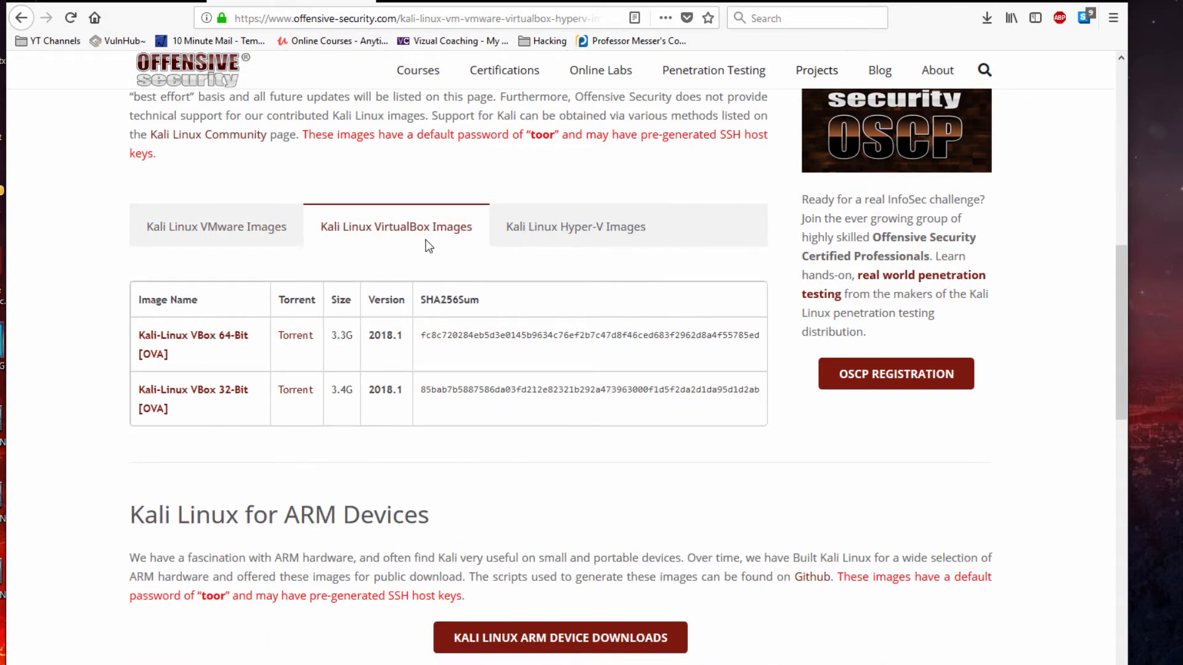
{"action": "left_click", "coordinate": [192, 335]}
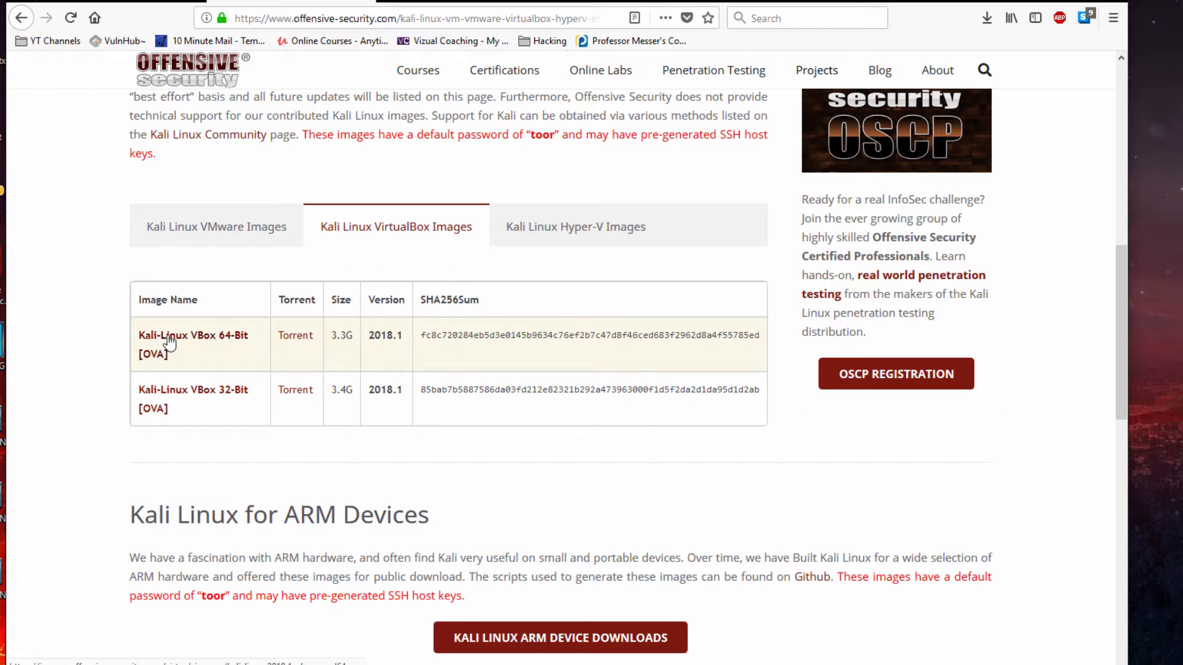
{"action": "mouse_move", "coordinate": [170, 343]}
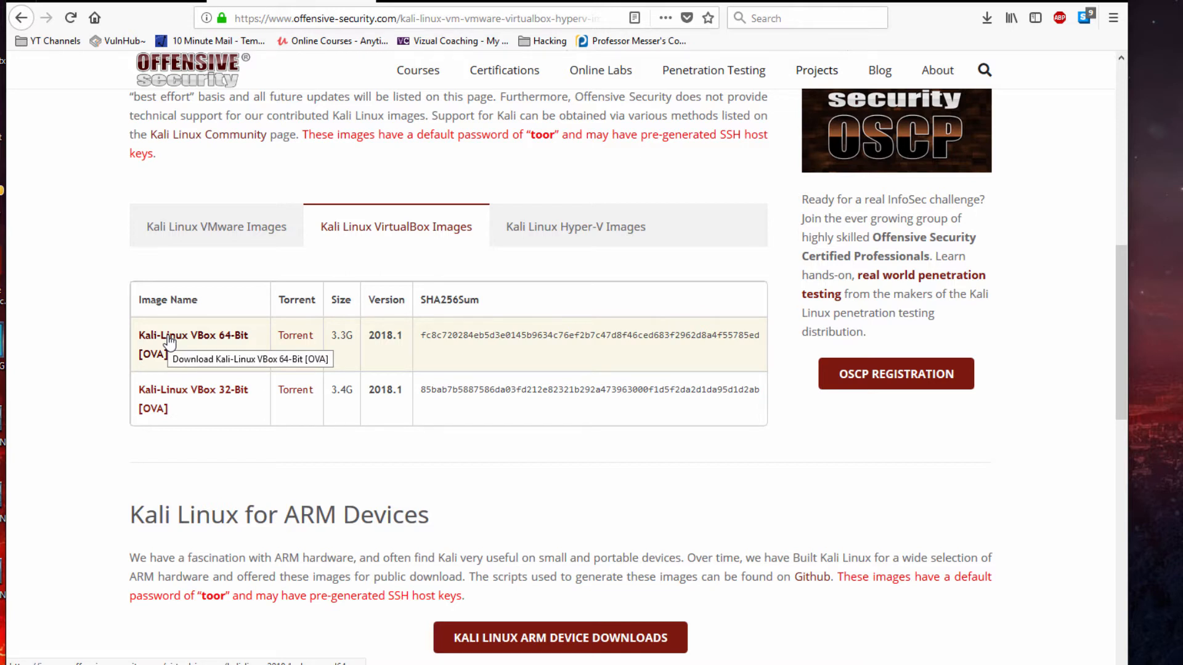
{"action": "mouse_move", "coordinate": [492, 239]}
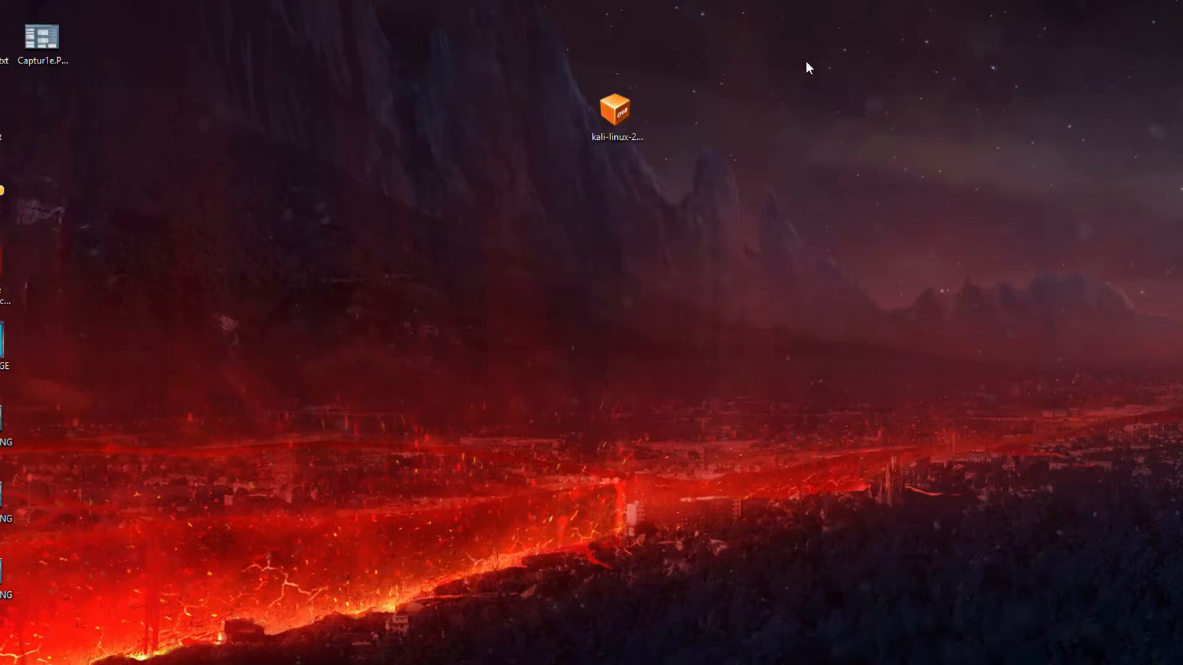
Open the desktop Kali OVA file with VirtualBox Manager via Open with
{"action": "right_click", "coordinate": [616, 109]}
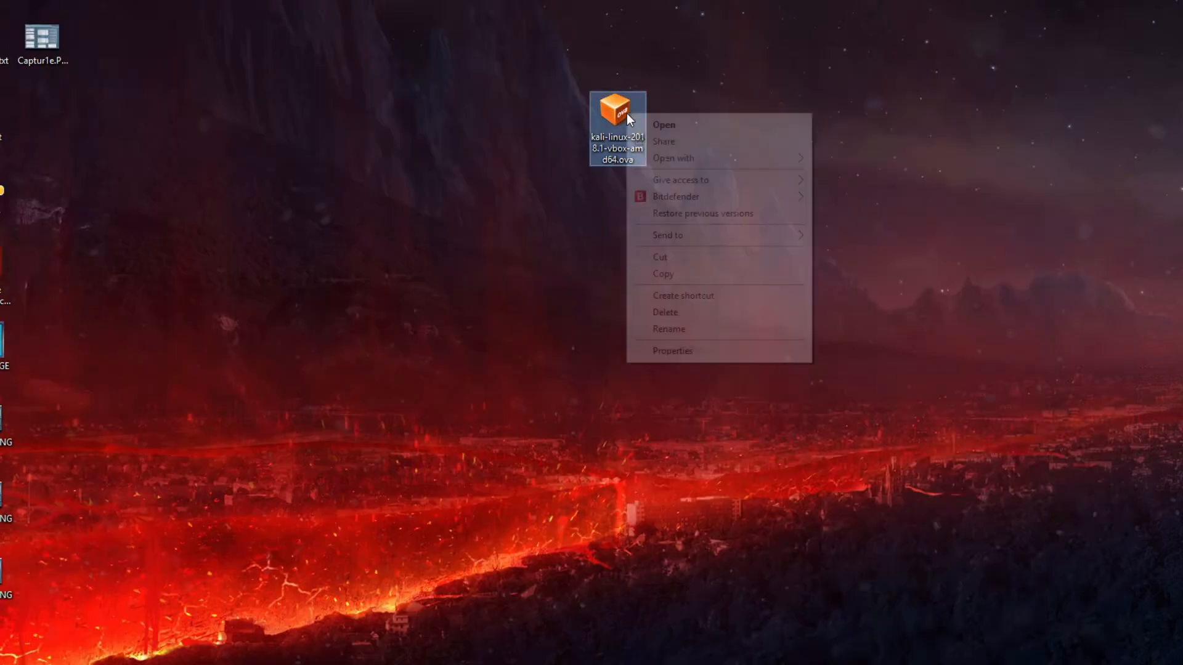
{"action": "left_click", "coordinate": [673, 158]}
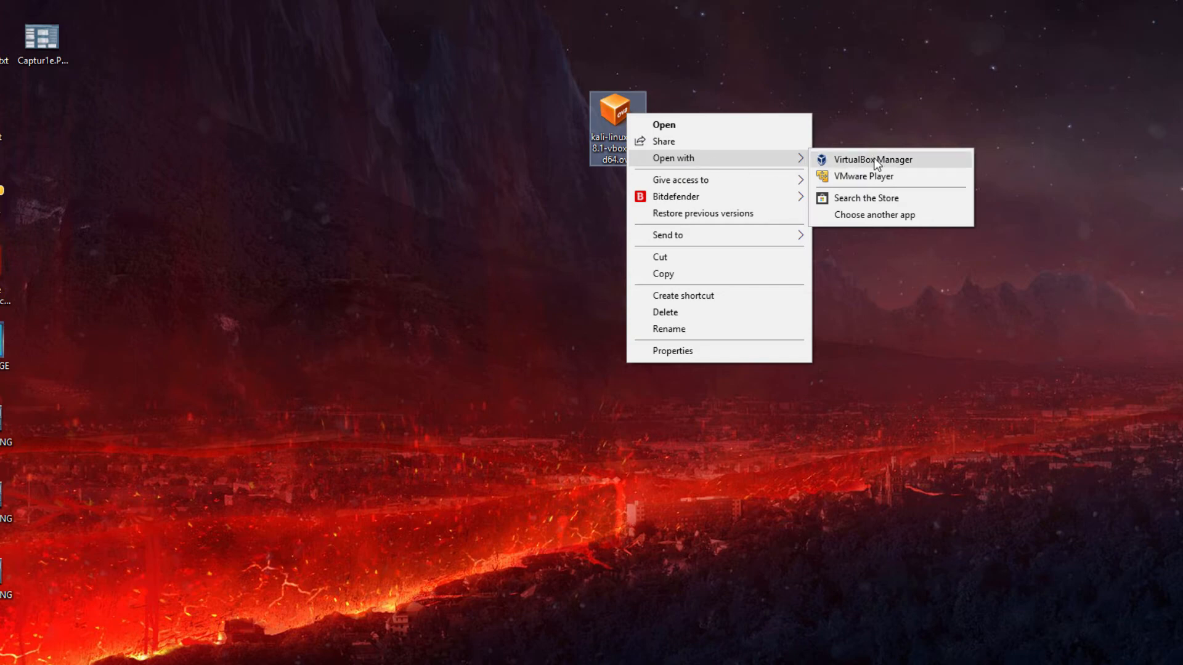
{"action": "left_click", "coordinate": [872, 159]}
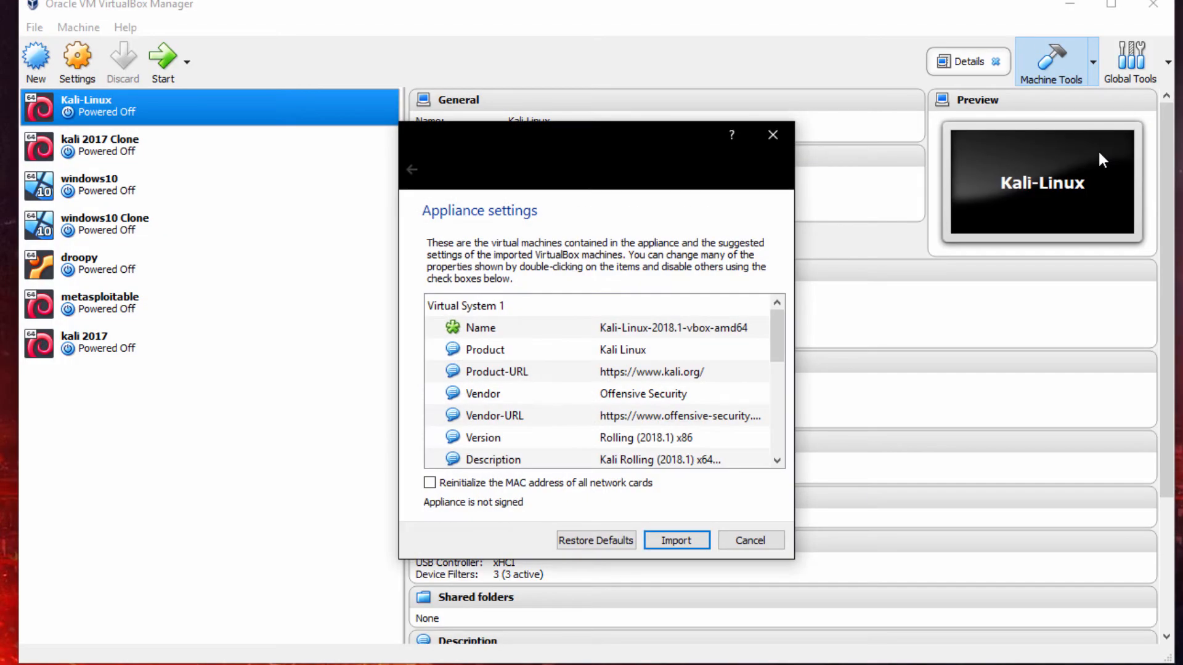
Import the Kali Linux appliance with its default settings as a new machine
{"action": "scroll", "scroll_direction": "down", "scroll_amount": 3}
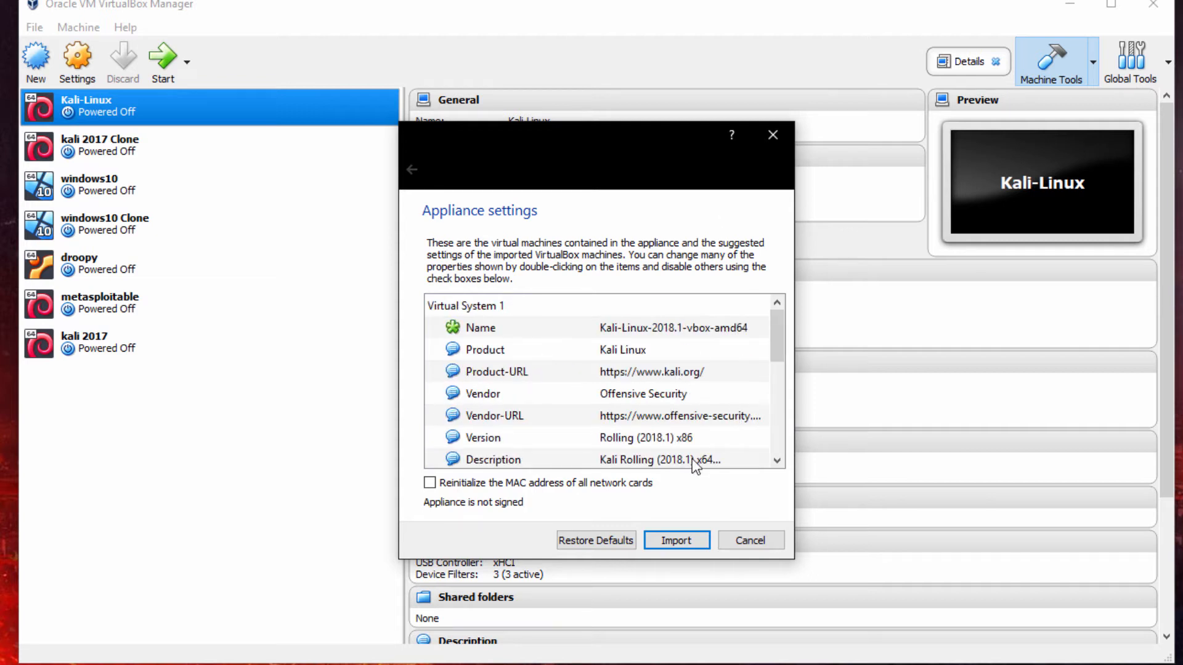
{"action": "mouse_move", "coordinate": [680, 536]}
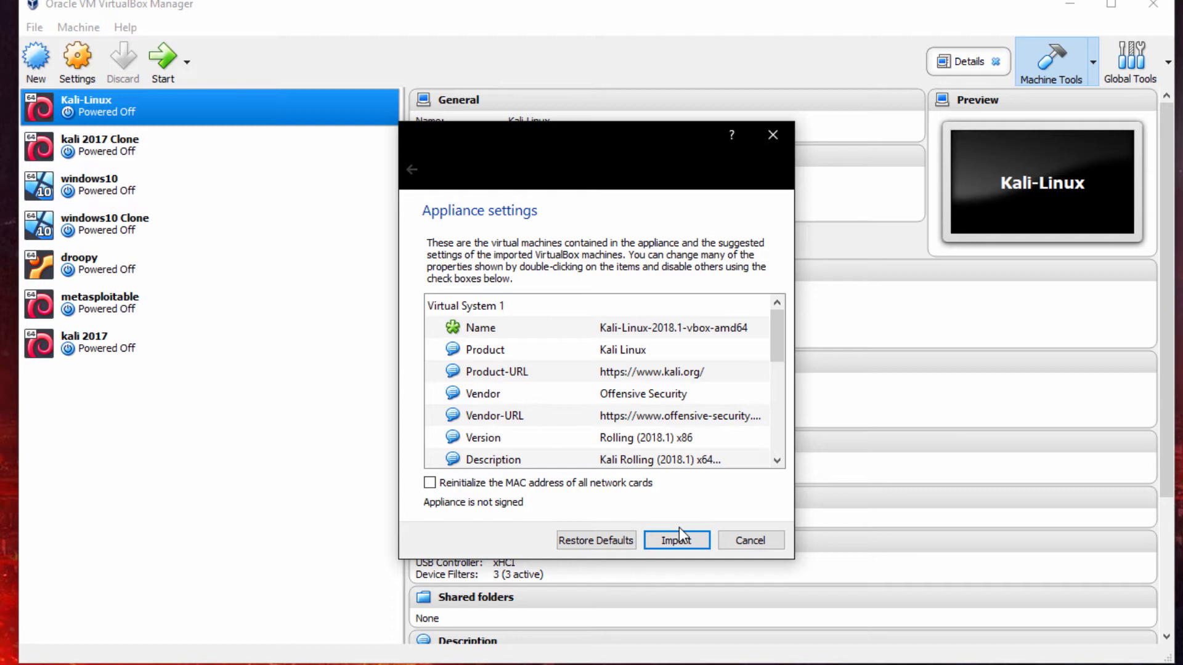
{"action": "left_click", "coordinate": [676, 541]}
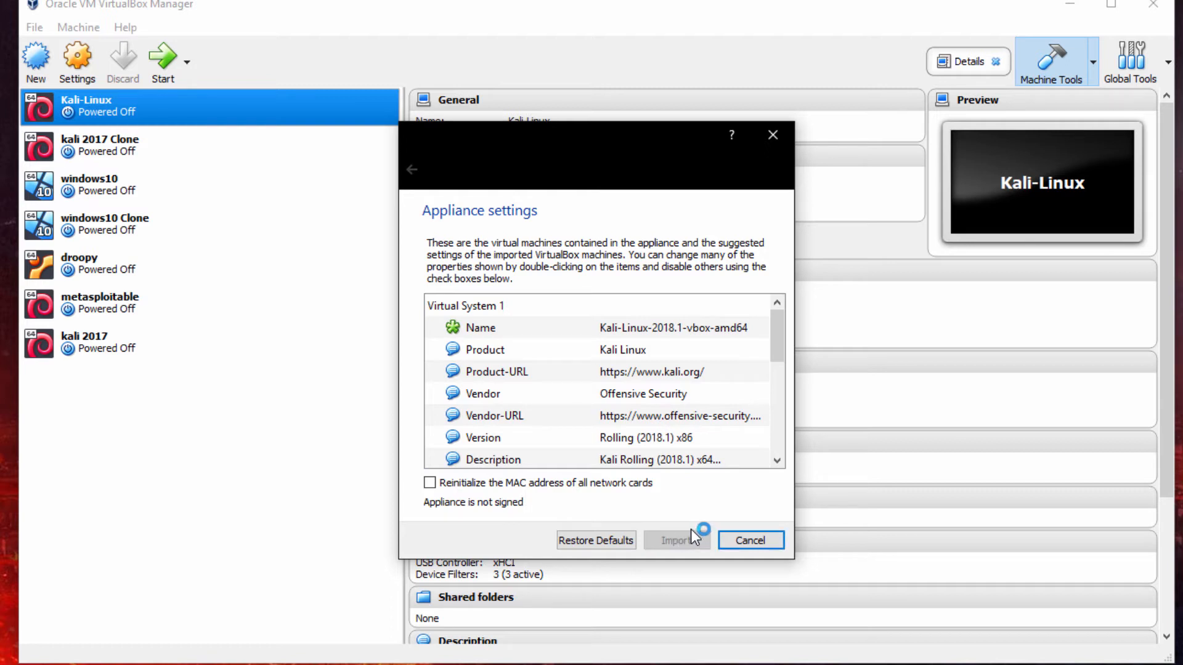
{"action": "left_click", "coordinate": [676, 541]}
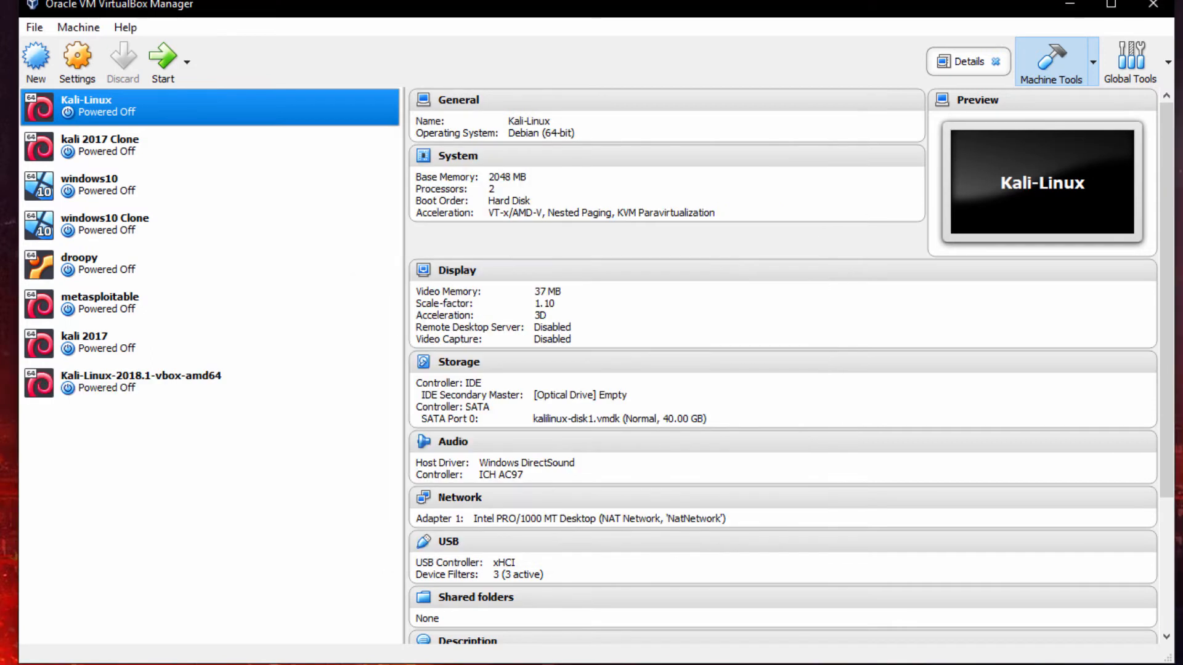
Select Kali-Linux-2018.1-vbox-amd64 to see its 2048 MB, two-CPU, 80 GB details
{"action": "left_click", "coordinate": [140, 382]}
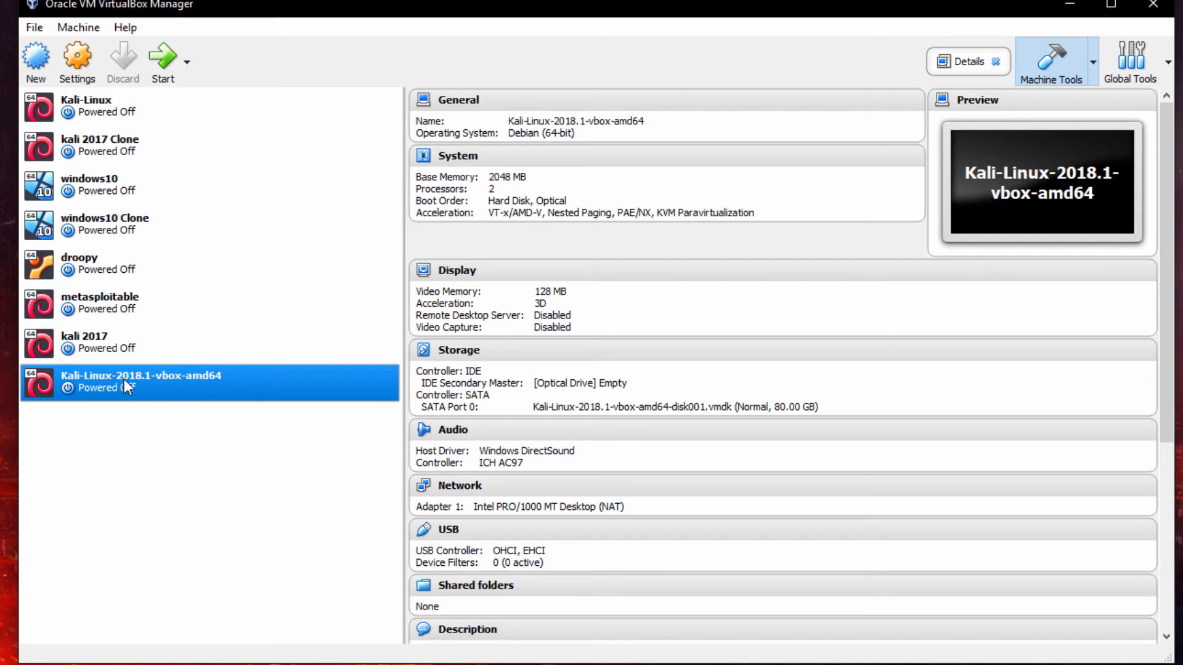
{"action": "mouse_move", "coordinate": [127, 389]}
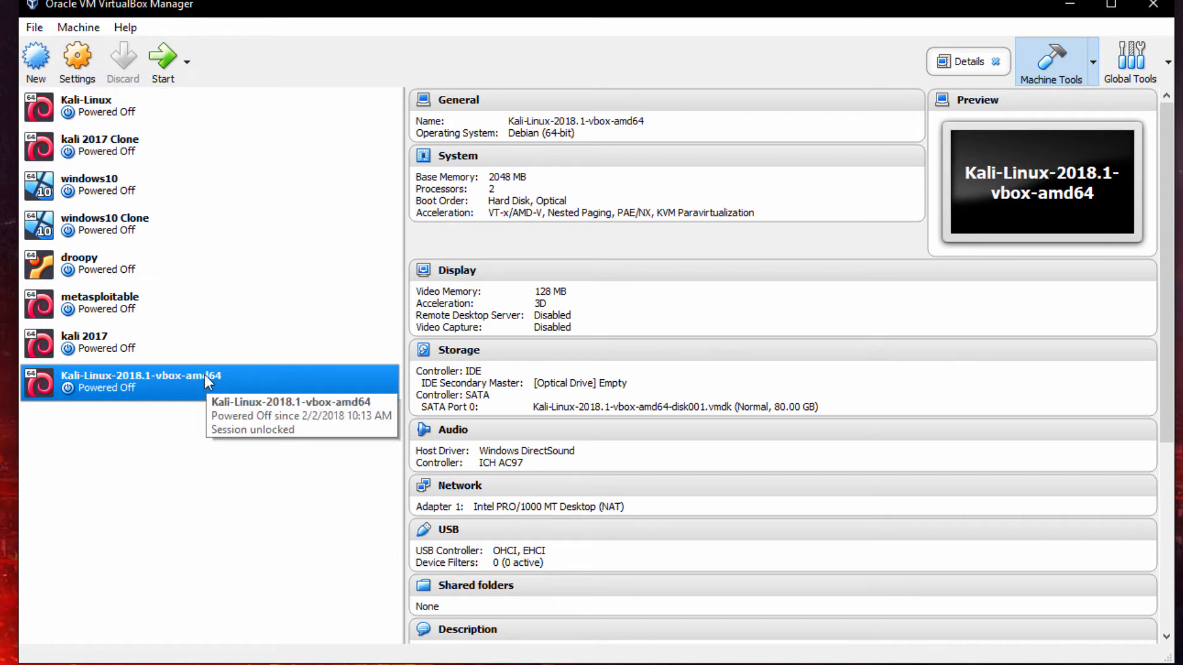
{"action": "mouse_move", "coordinate": [77, 58]}
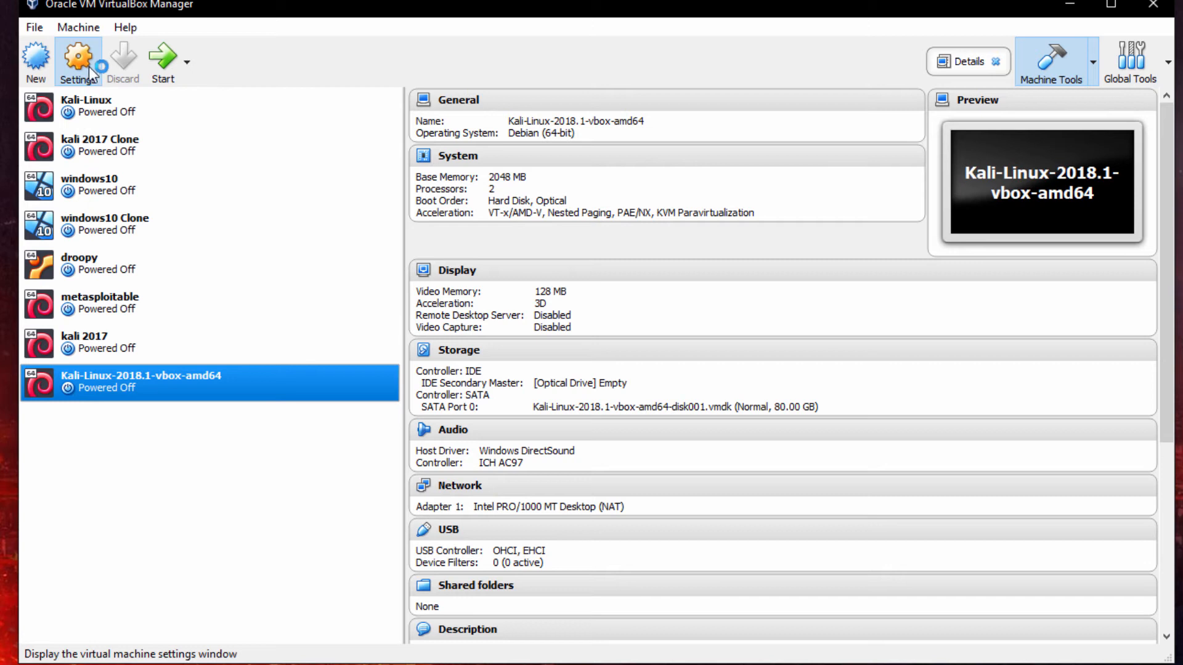
In Settings > General read the Description's default login credentials, then move to System
{"action": "left_click", "coordinate": [77, 56]}
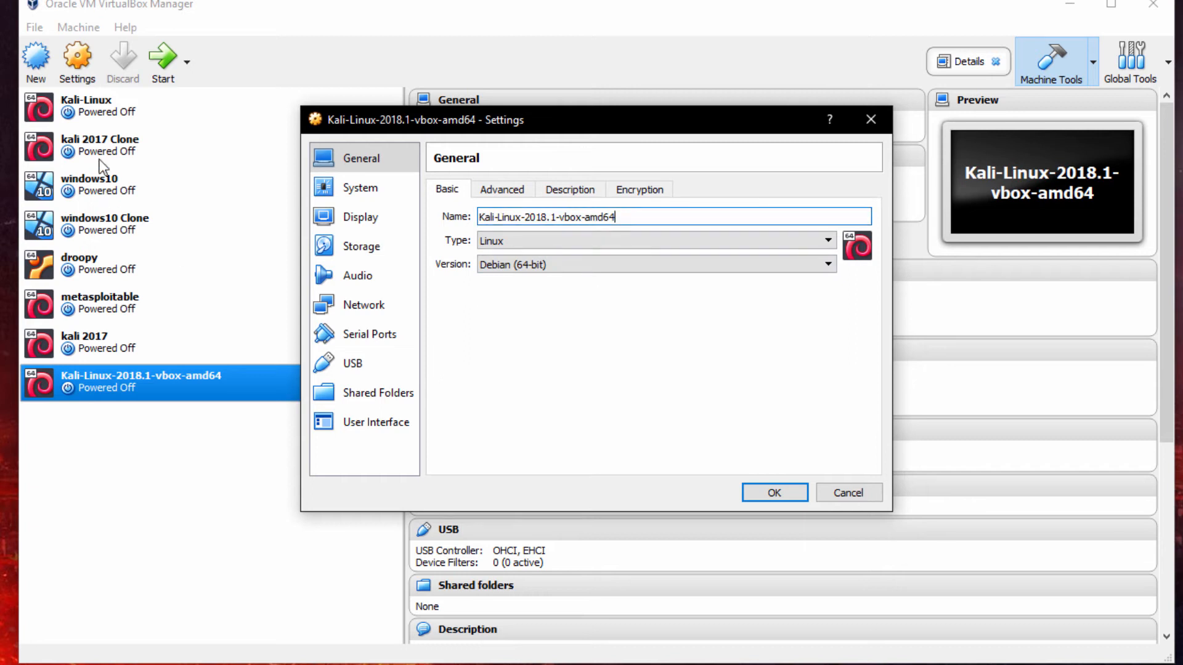
{"action": "mouse_move", "coordinate": [74, 369]}
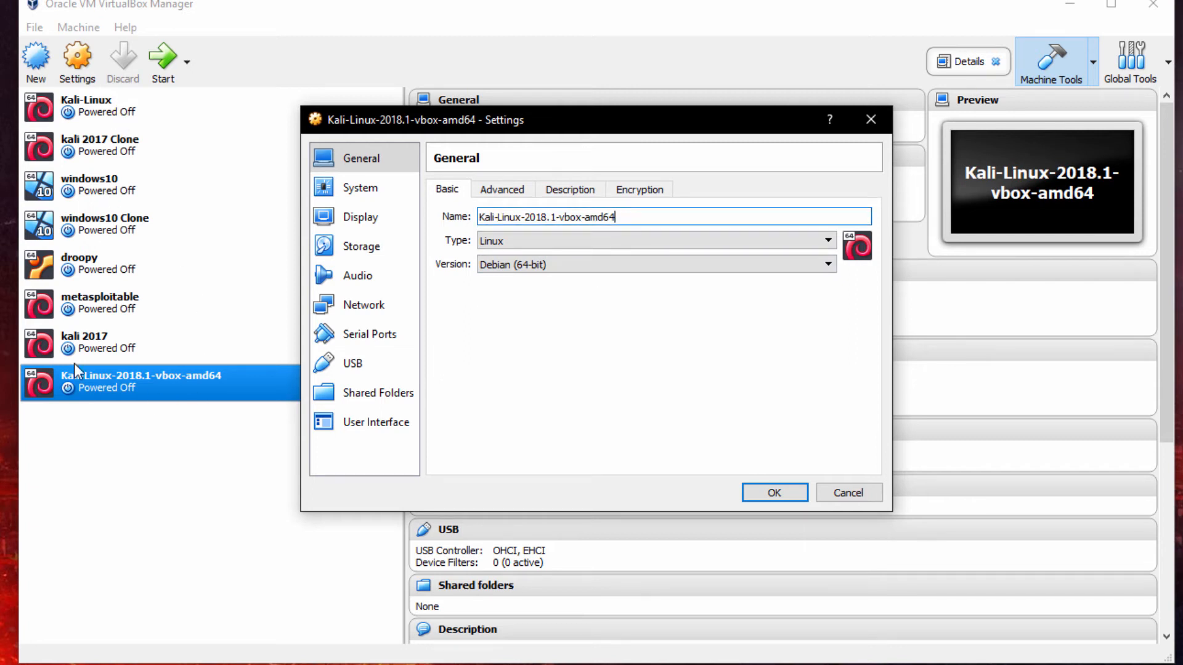
{"action": "mouse_move", "coordinate": [566, 332]}
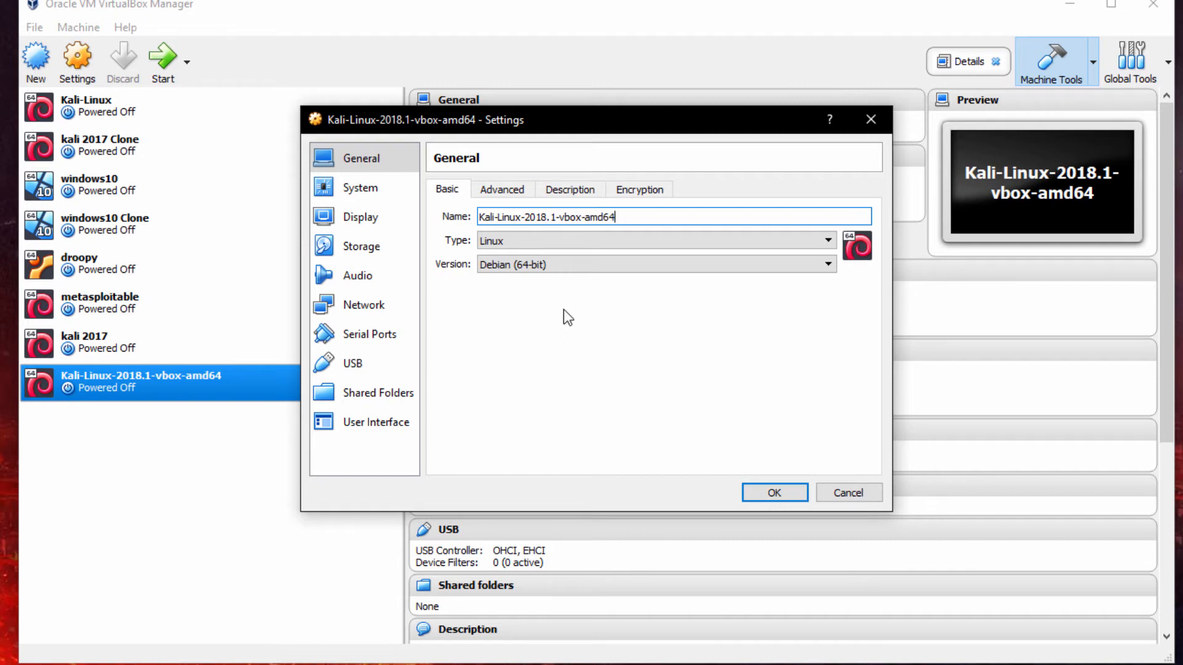
{"action": "mouse_move", "coordinate": [374, 192]}
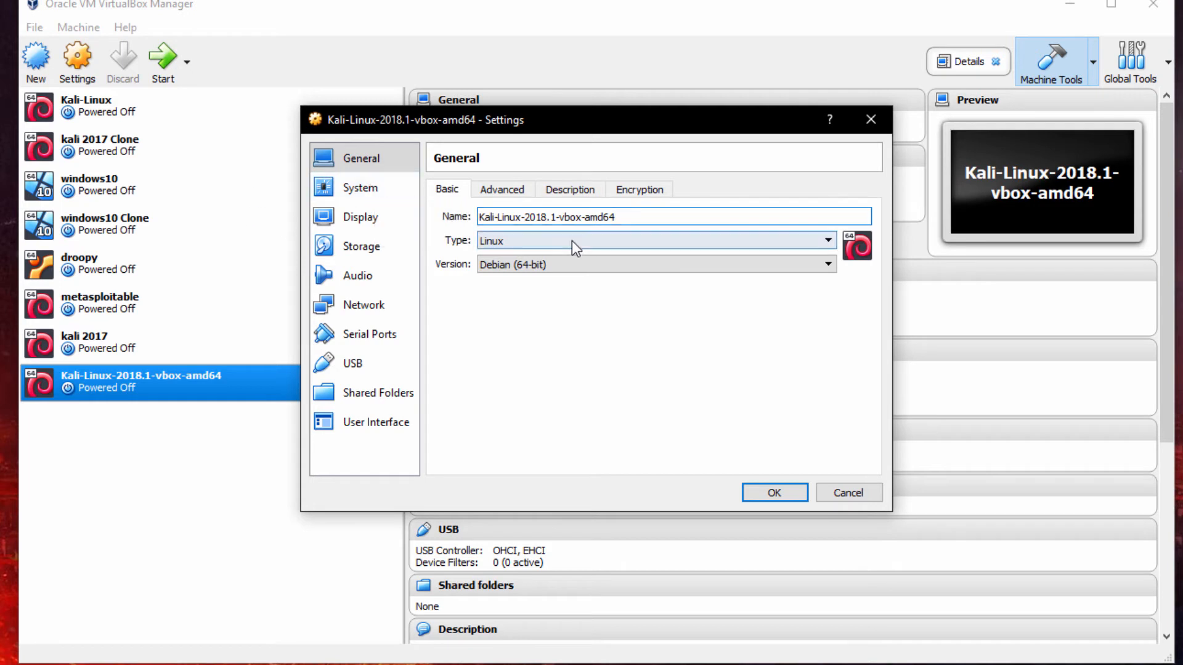
{"action": "left_click", "coordinate": [359, 188]}
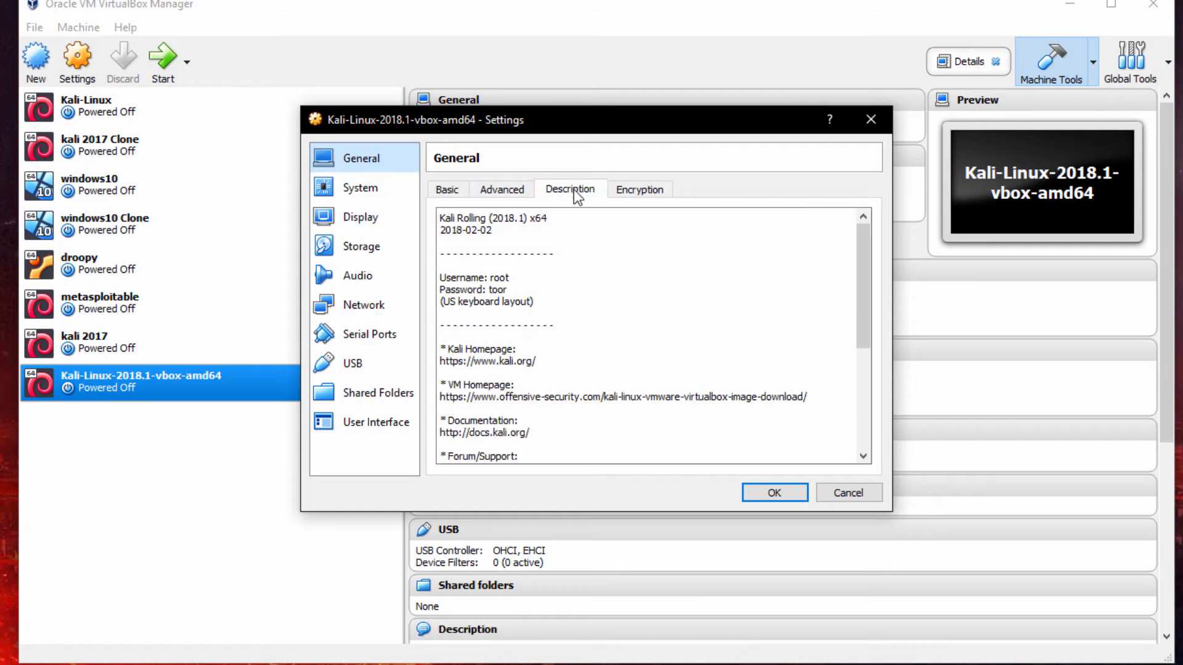
{"action": "double_click", "coordinate": [460, 278]}
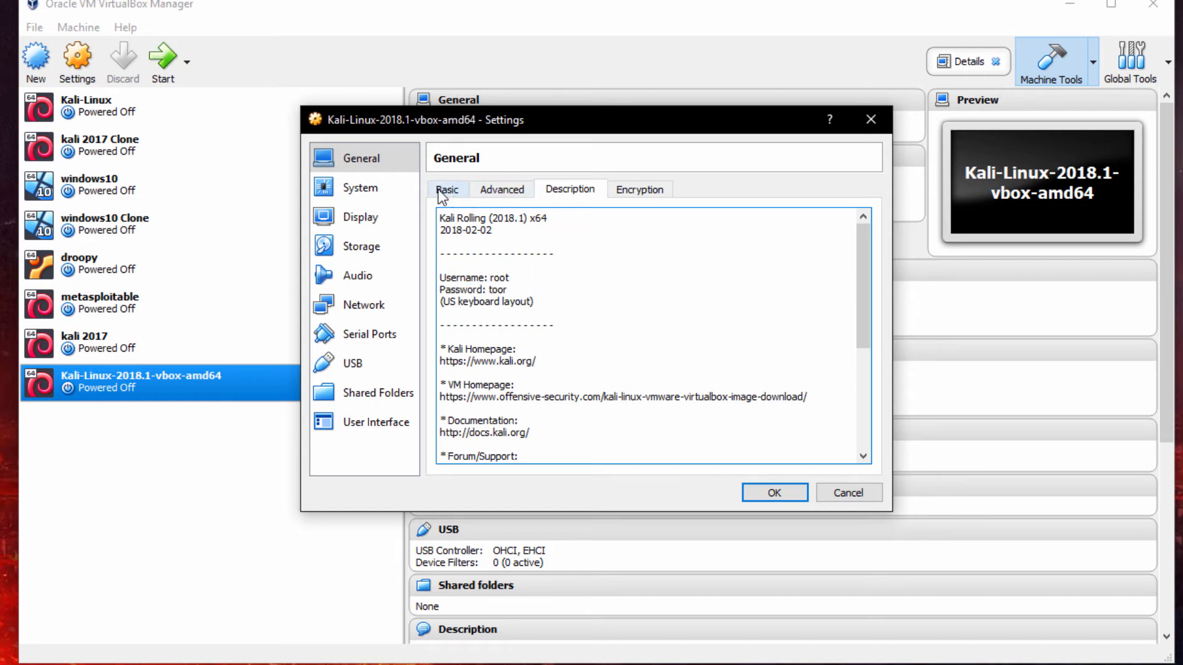
{"action": "left_click", "coordinate": [359, 187]}
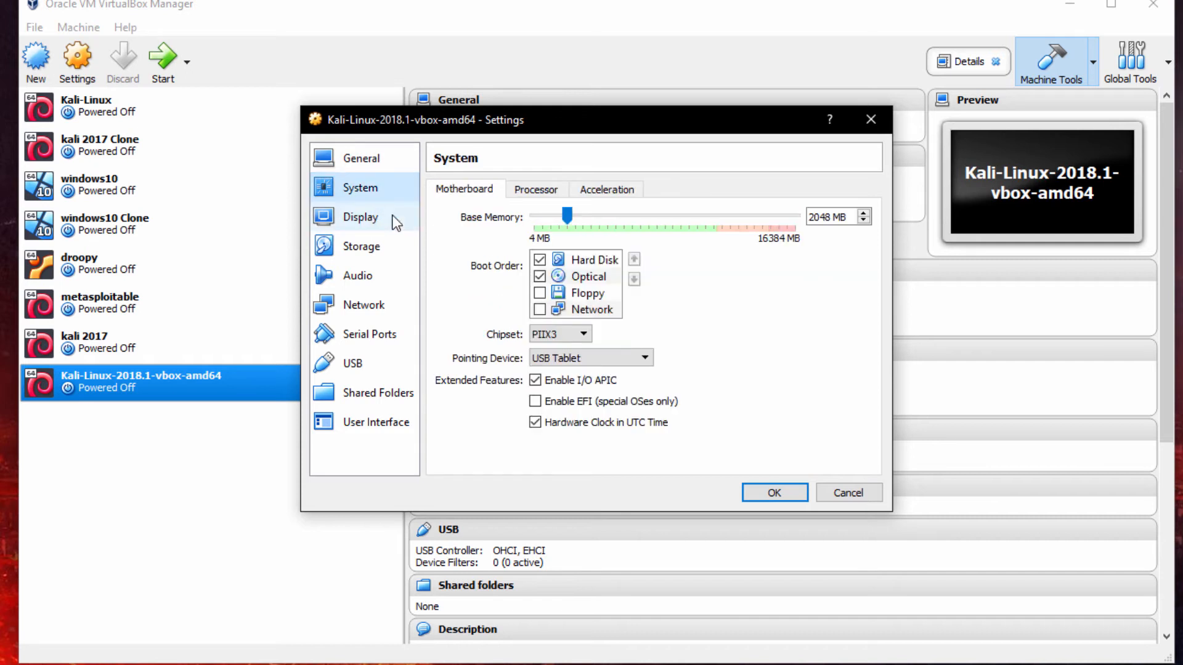
Verify Adapter 1 uses NAT Network 'NatNetwork', then go to the USB page
{"action": "left_click", "coordinate": [361, 246]}
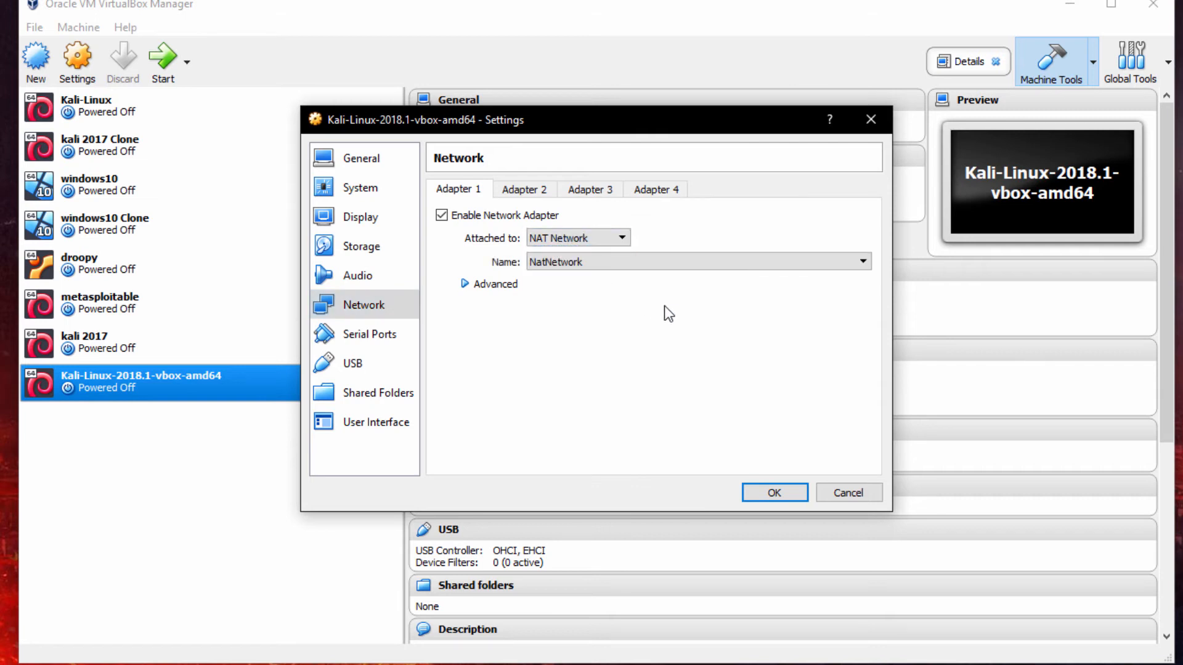
{"action": "mouse_move", "coordinate": [537, 291]}
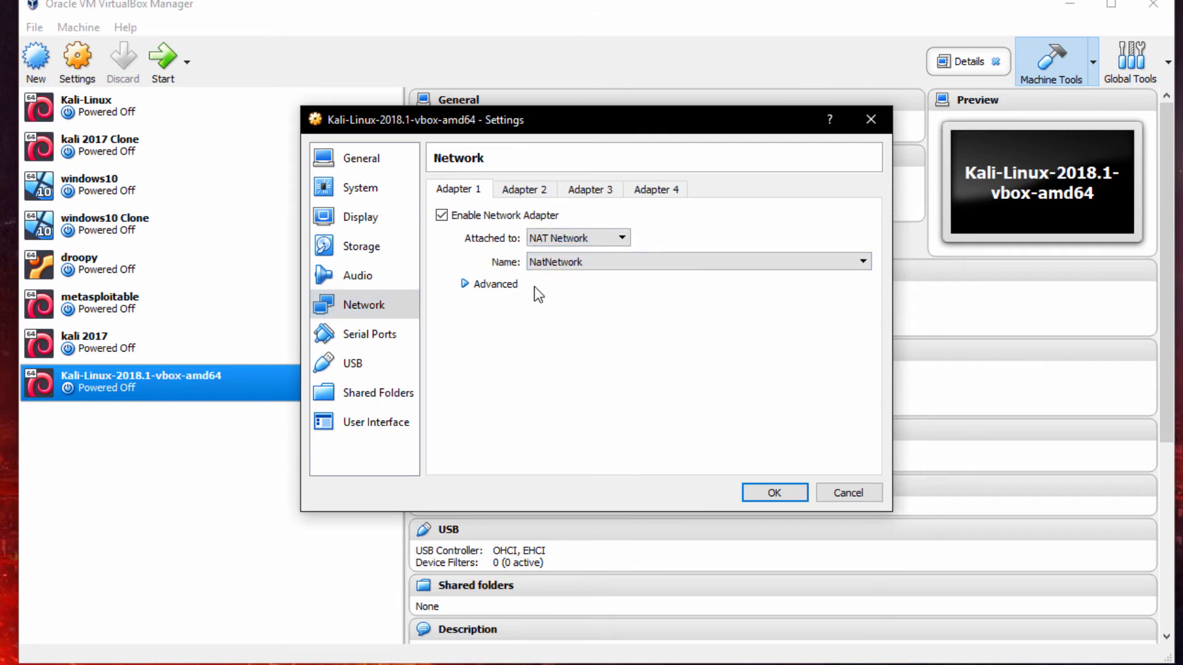
{"action": "mouse_move", "coordinate": [352, 364]}
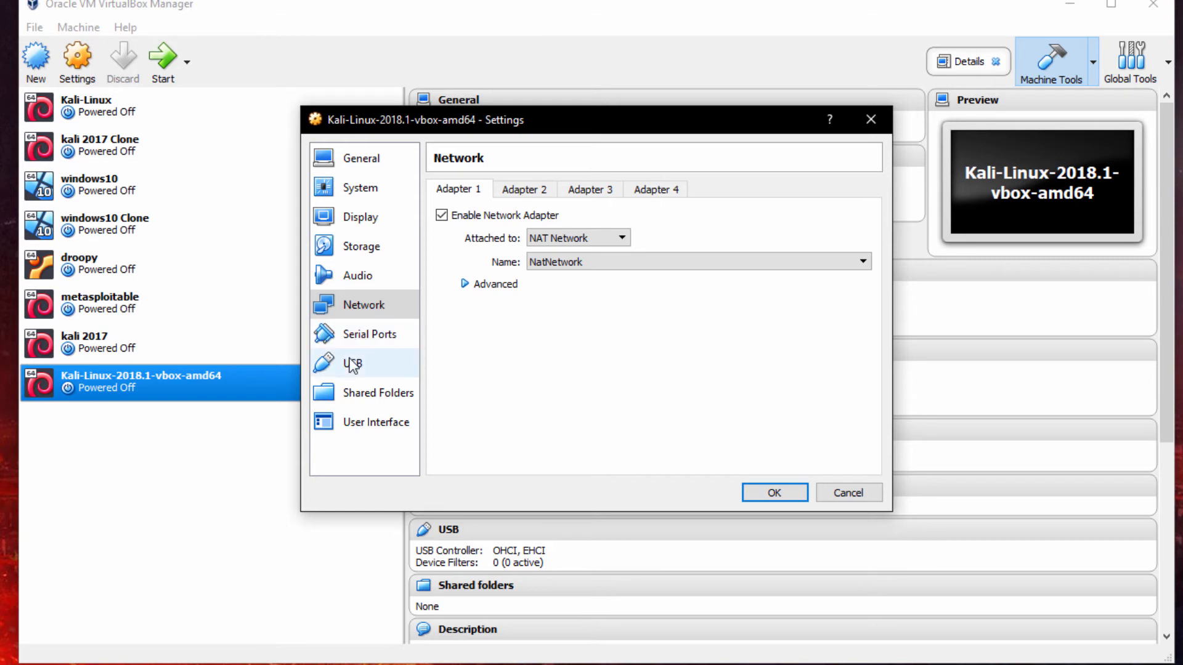
{"action": "mouse_move", "coordinate": [352, 368]}
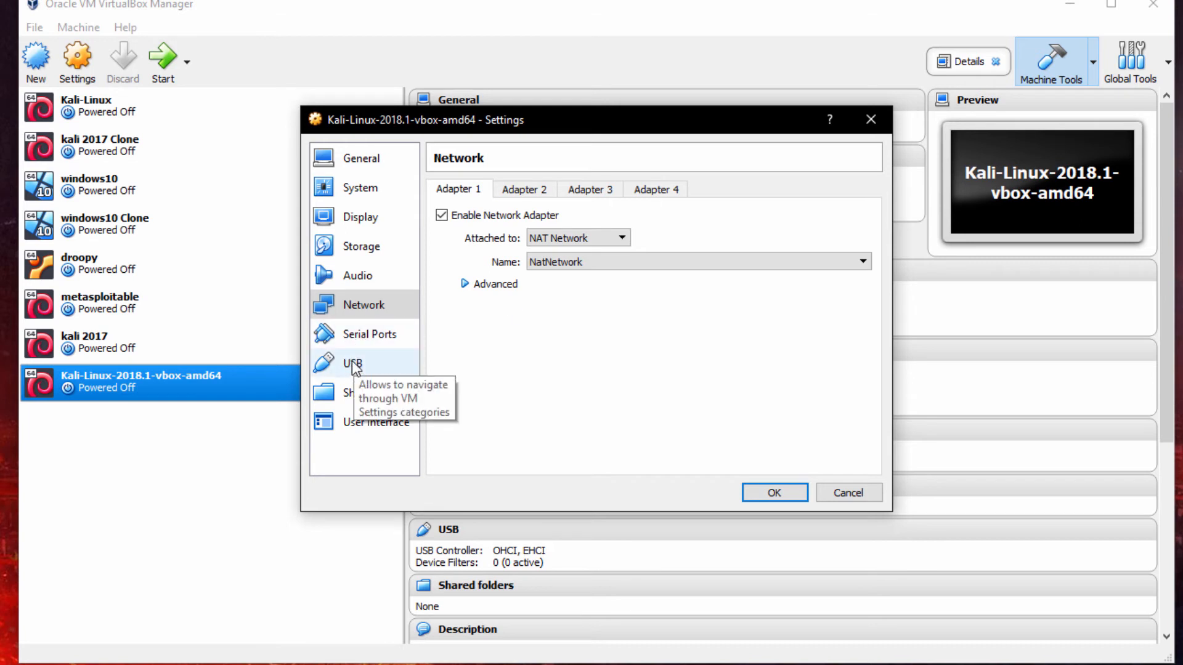
{"action": "left_click", "coordinate": [352, 364]}
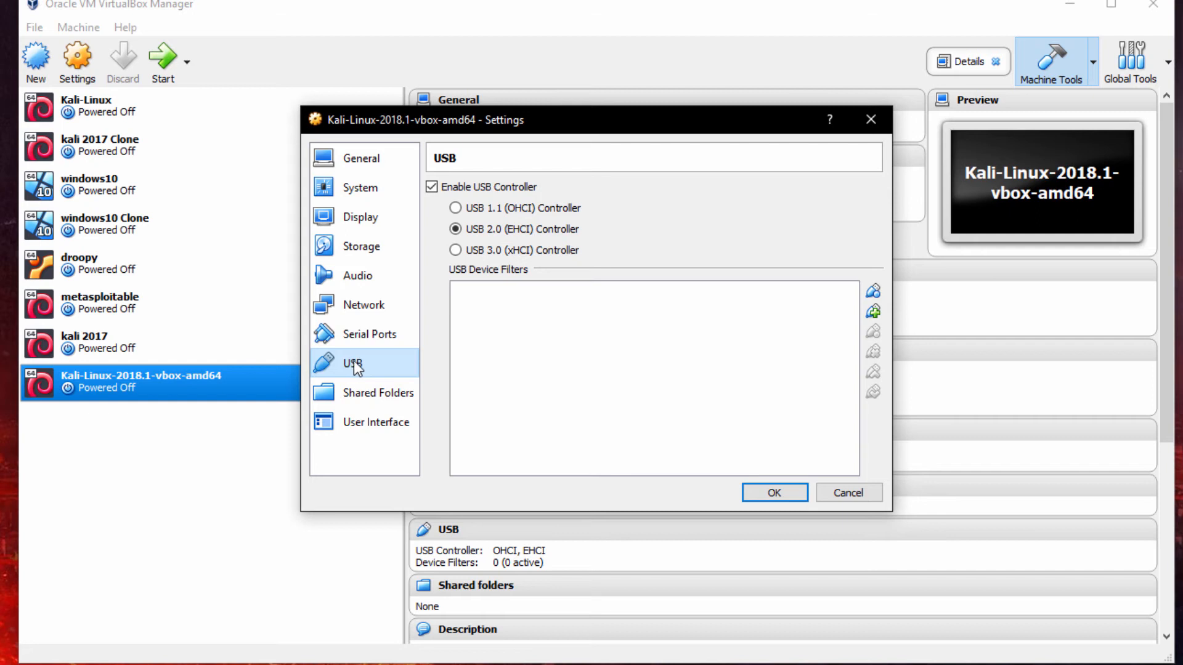
{"action": "mouse_move", "coordinate": [649, 244]}
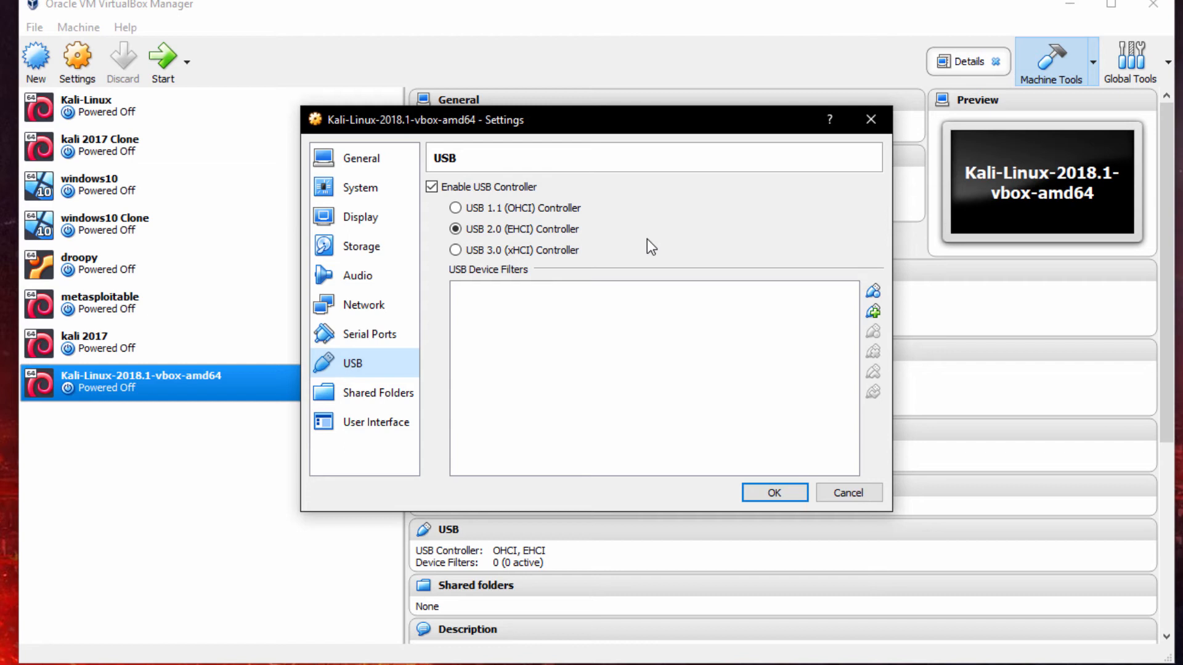
{"action": "mouse_move", "coordinate": [636, 202]}
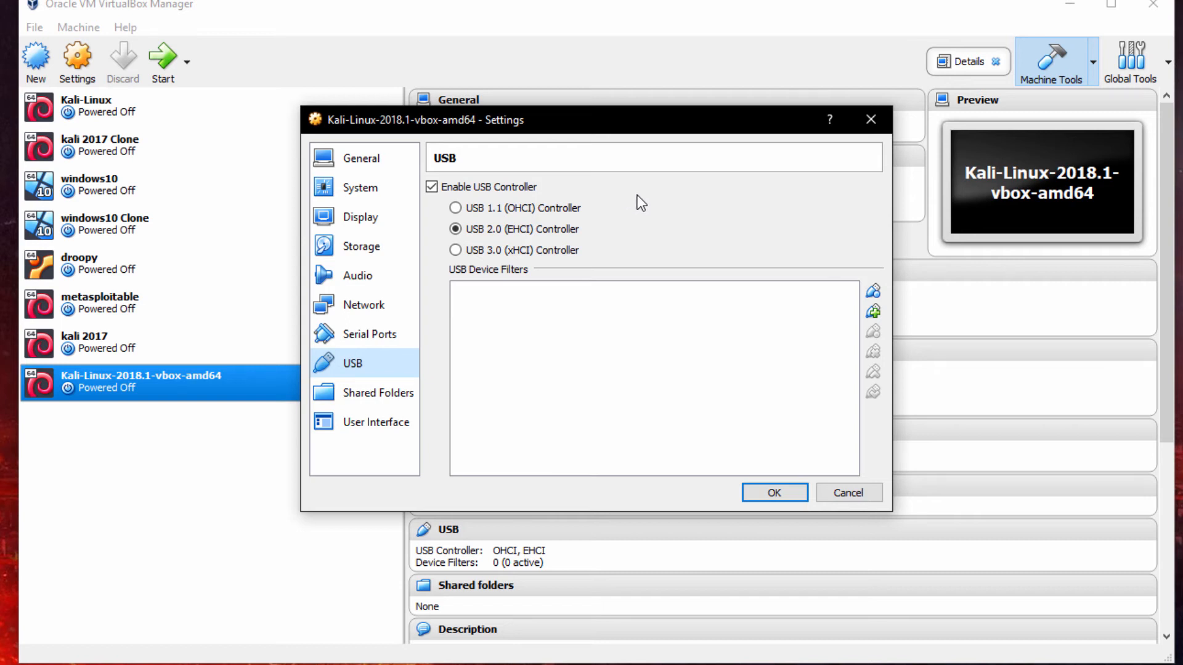
{"action": "mouse_move", "coordinate": [643, 205]}
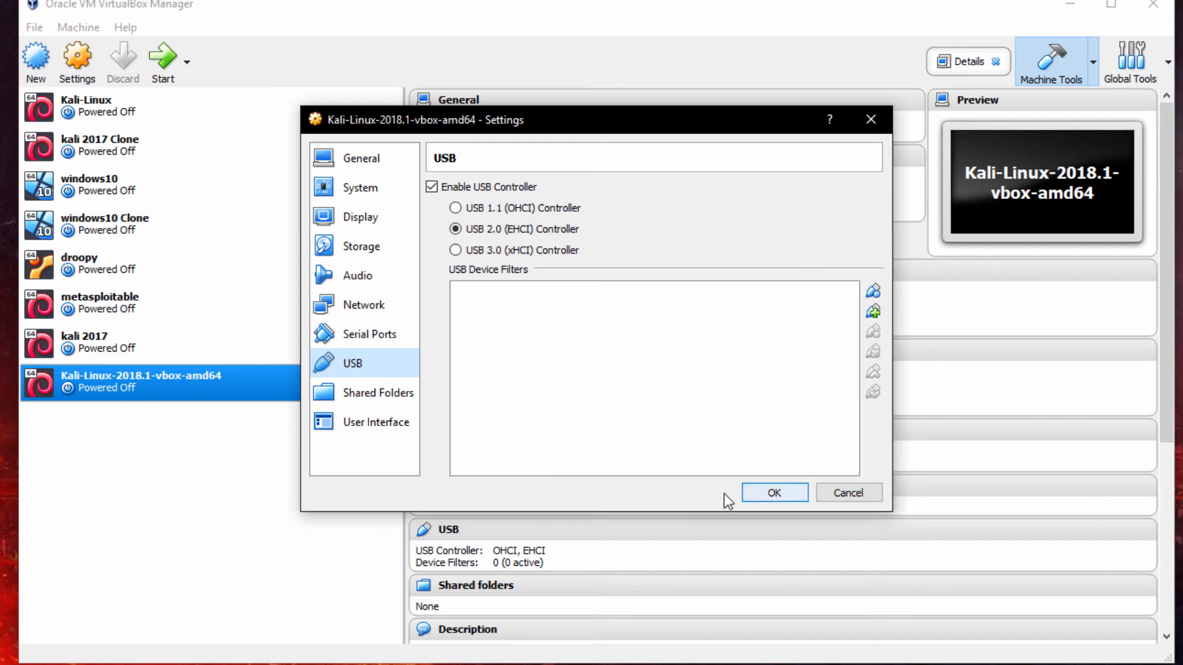
Return from the USB 2.0 controller page to the Network settings
{"action": "left_click", "coordinate": [363, 306]}
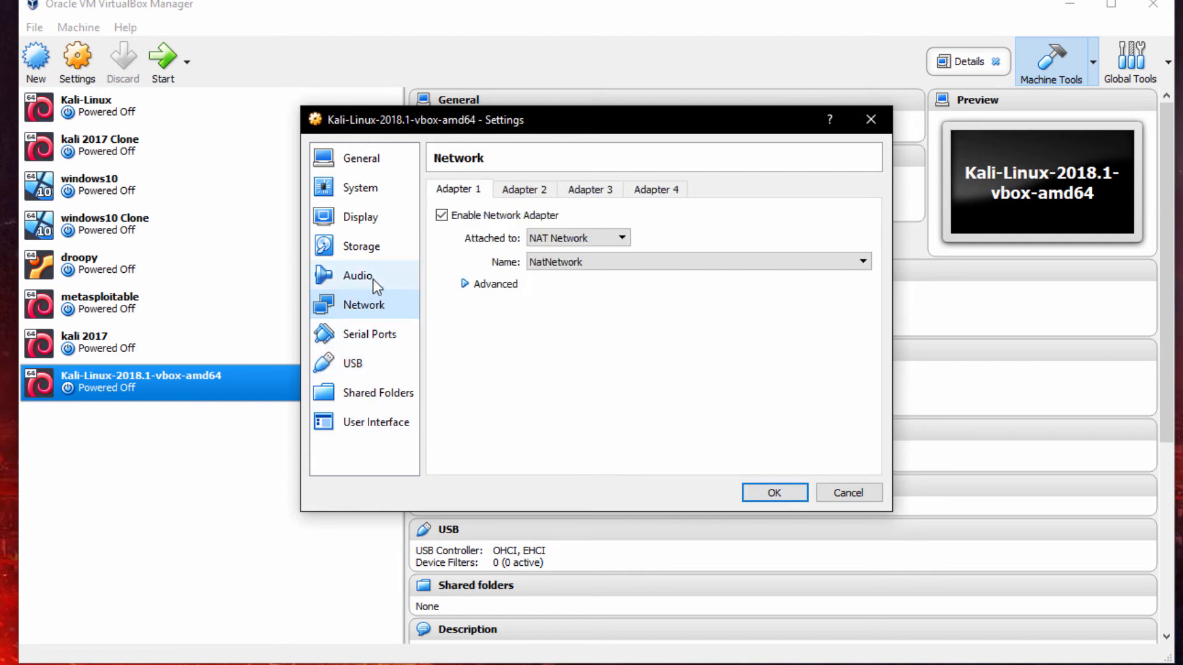
Accept the settings with OK and start the Kali VM to its login screen
{"action": "left_click", "coordinate": [361, 157]}
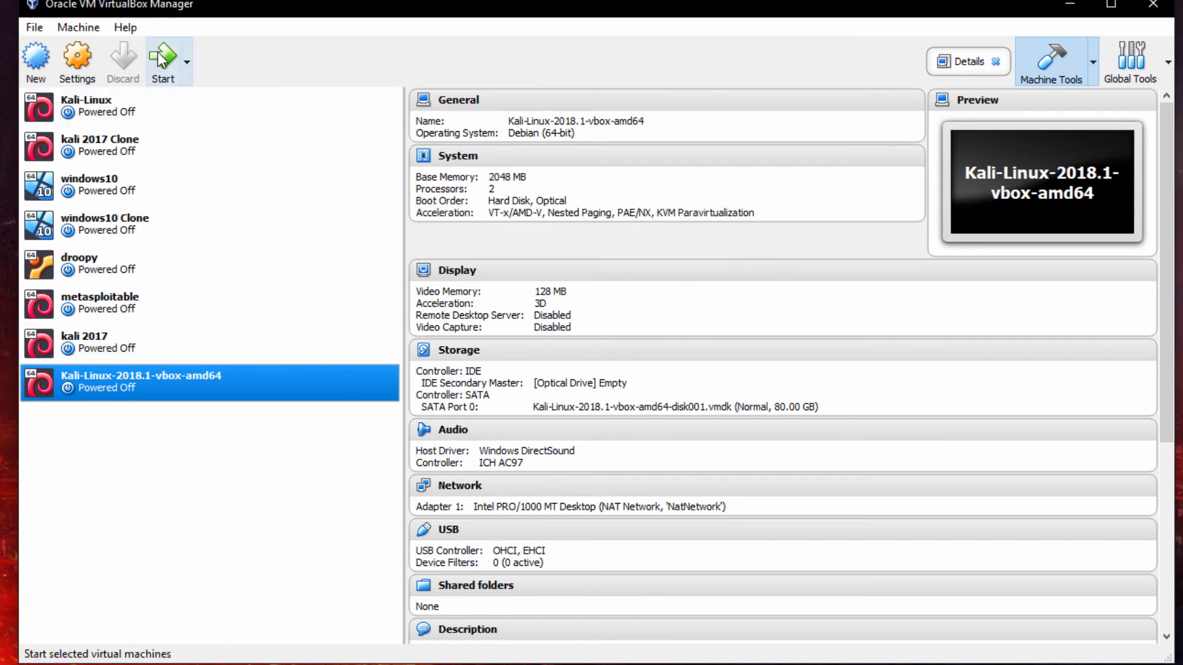
{"action": "mouse_move", "coordinate": [162, 58]}
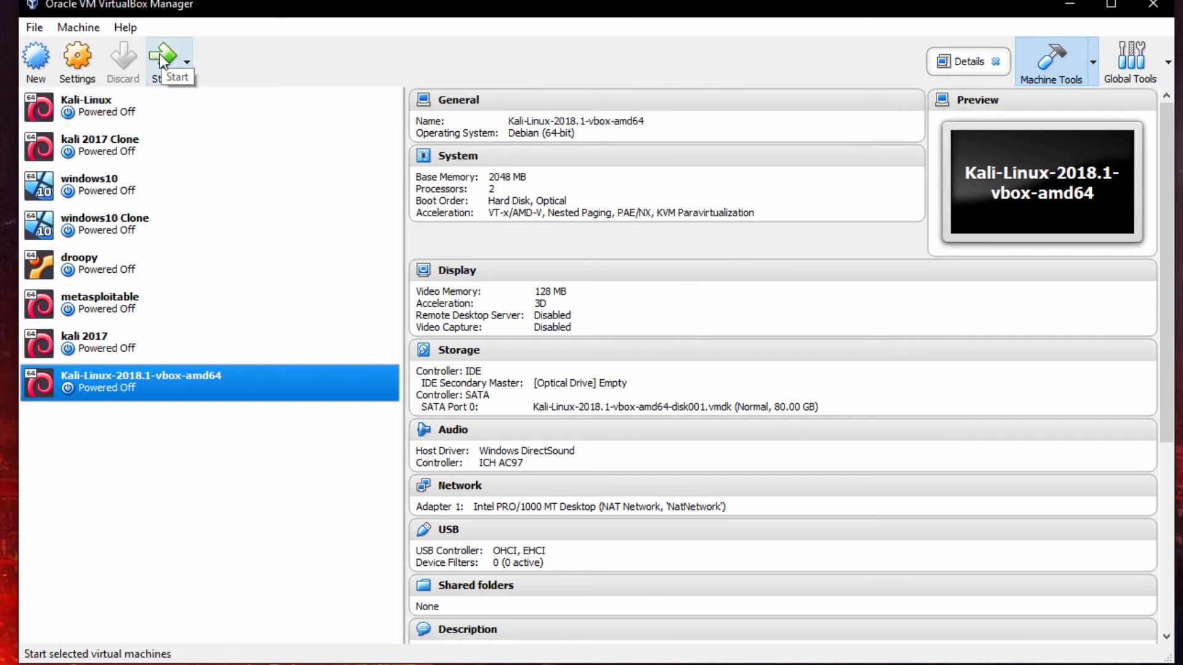
{"action": "mouse_move", "coordinate": [164, 63]}
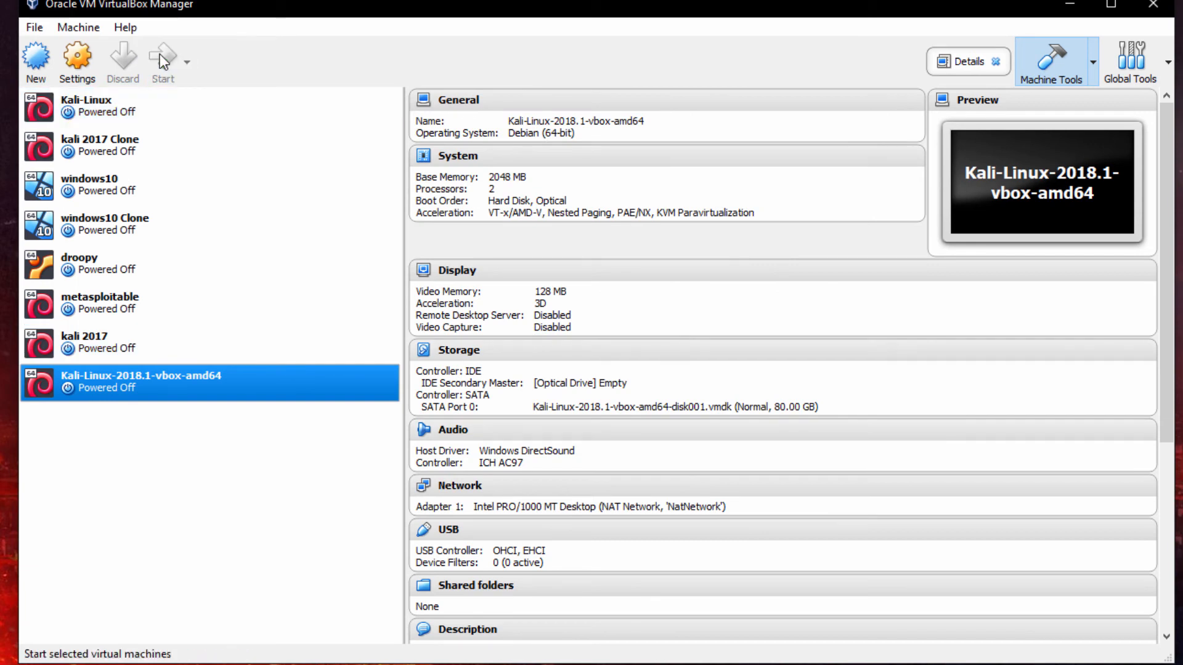
{"action": "left_click", "coordinate": [162, 54]}
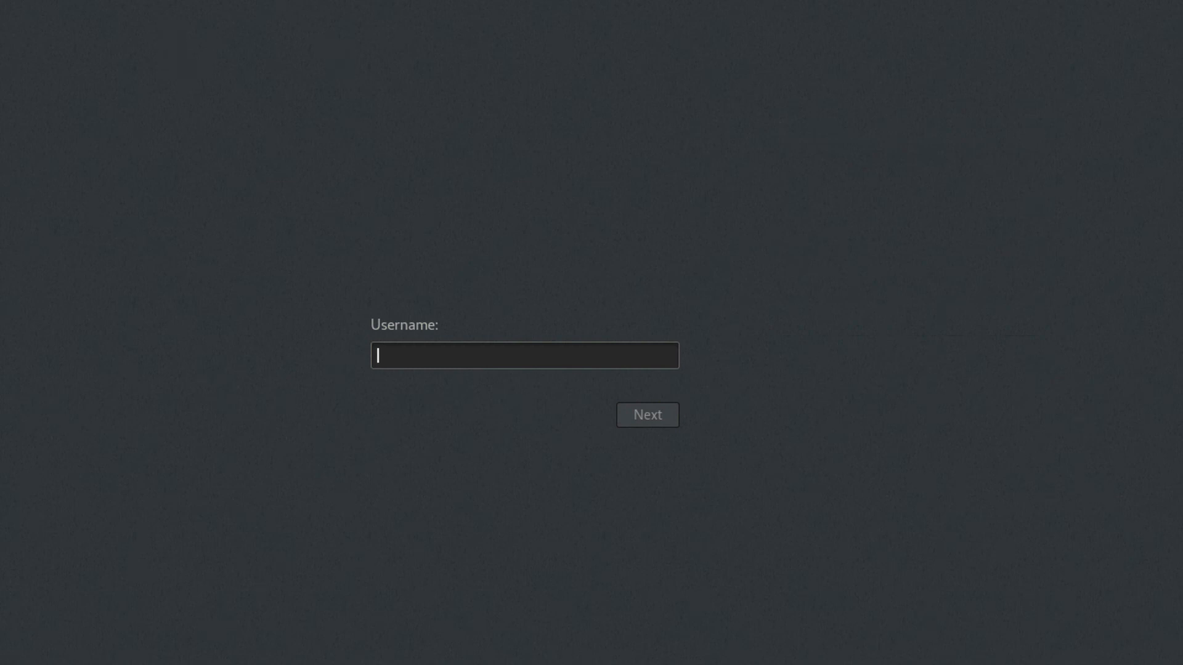
{"action": "mouse_move", "coordinate": [569, 348]}
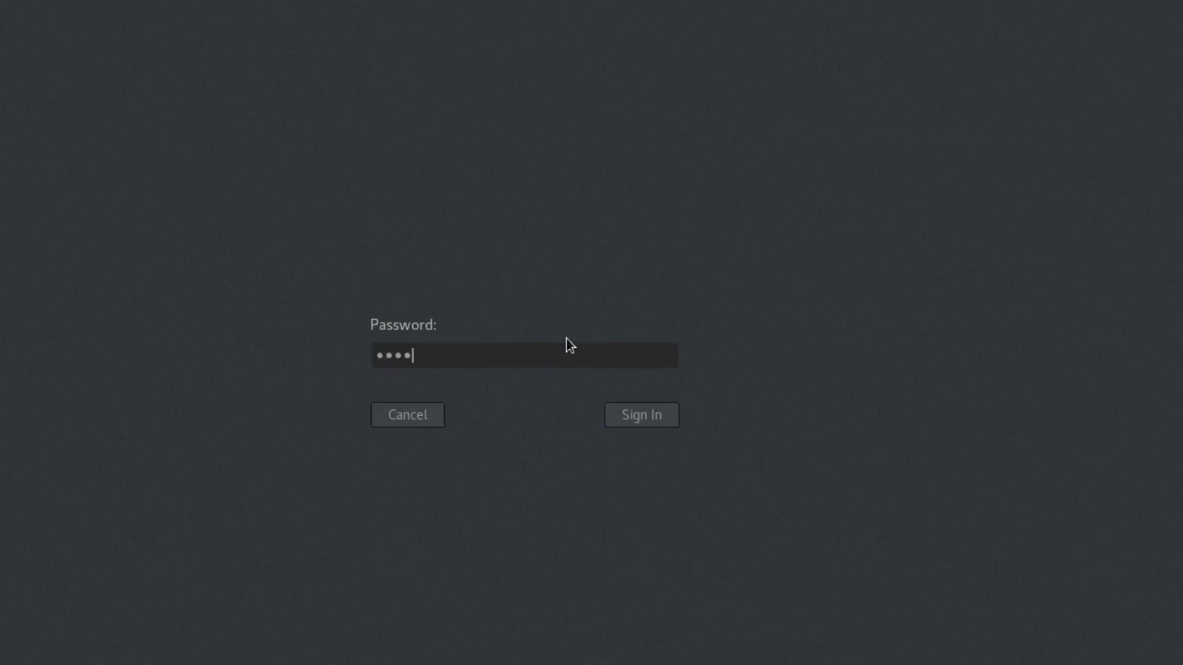
Sign in at the Kali login screen to reach the desktop
{"action": "left_click", "coordinate": [641, 416]}
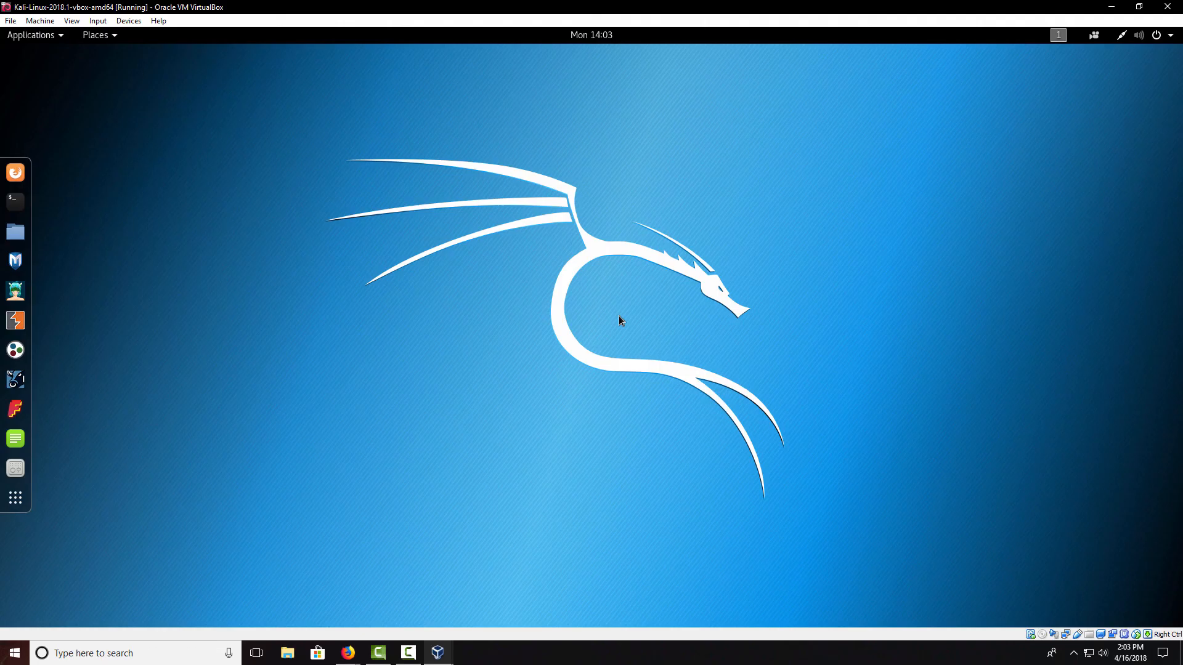
{"action": "mouse_move", "coordinate": [747, 110]}
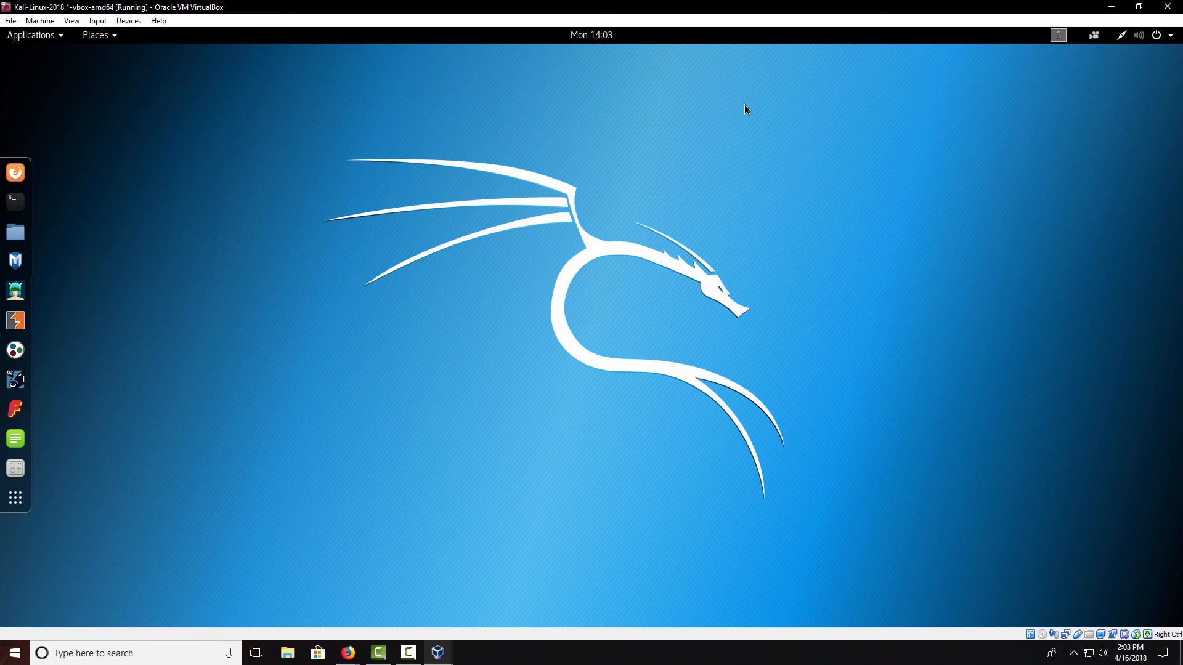
{"action": "mouse_move", "coordinate": [22, 202]}
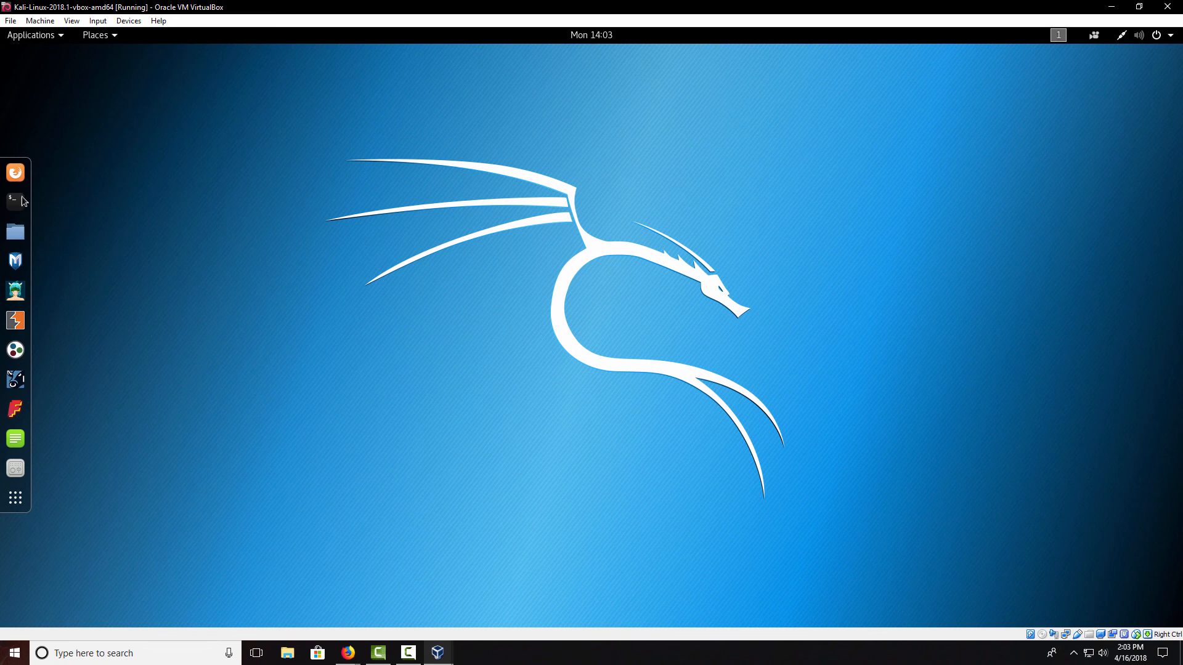
Run ifconfig in a terminal and select the eth0 inet address 10.0.2.24
{"action": "left_click", "coordinate": [15, 202]}
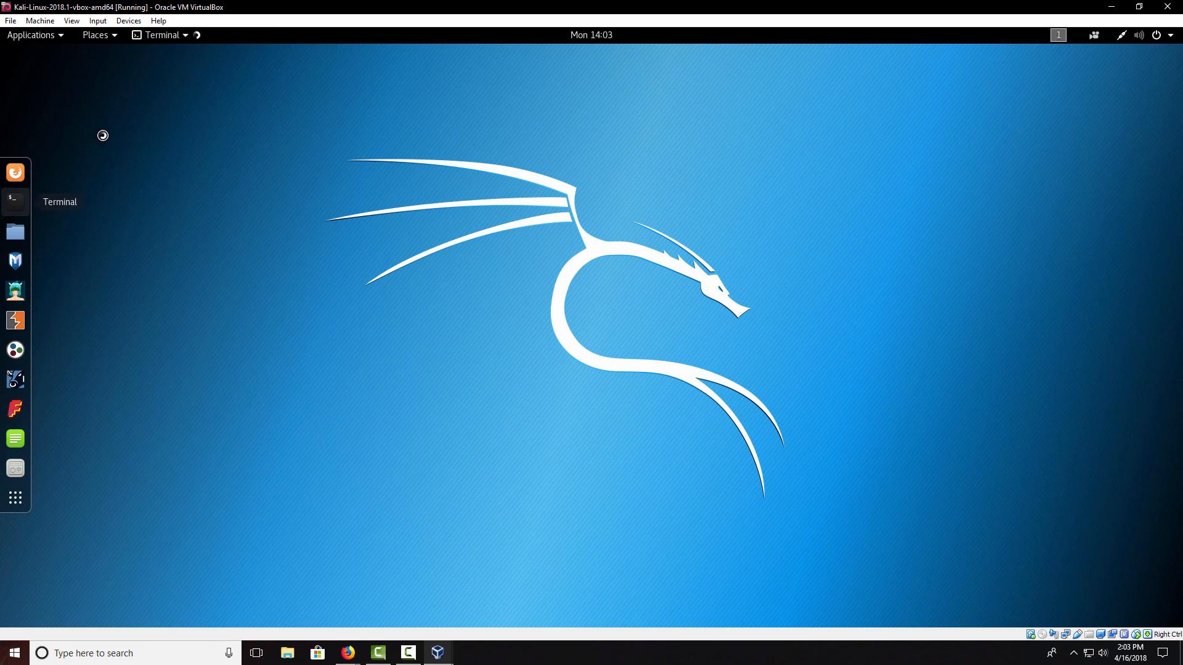
{"action": "left_click", "coordinate": [14, 202]}
{"action": "type", "text": "ifconfig"}
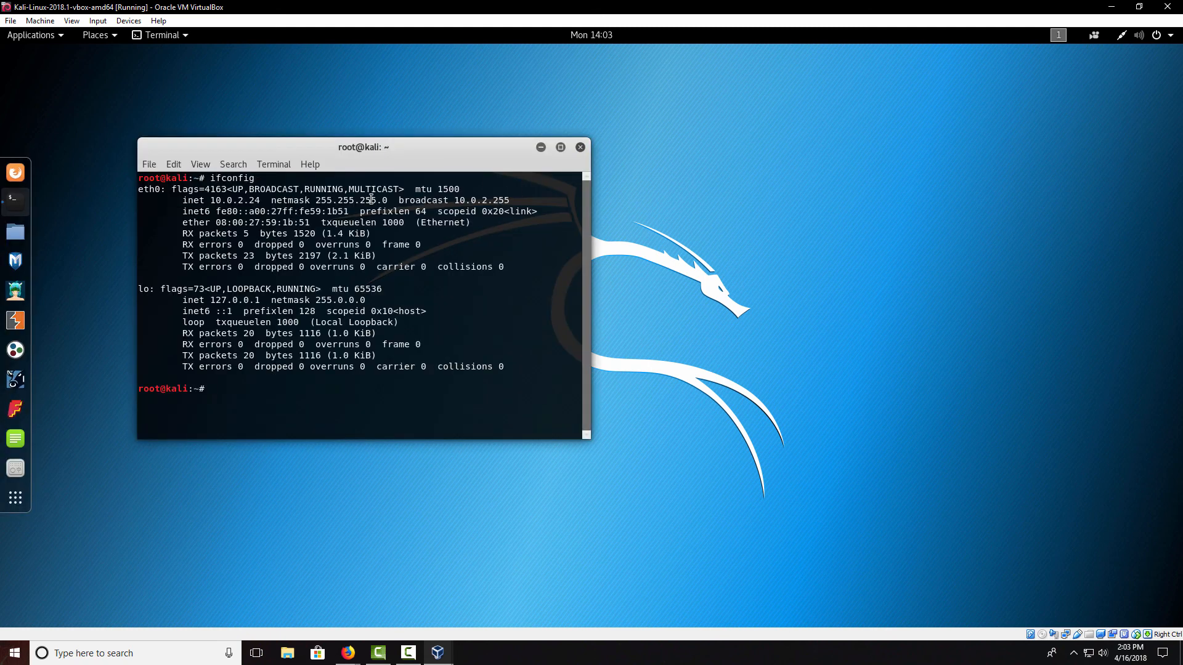
{"action": "double_click", "coordinate": [235, 200]}
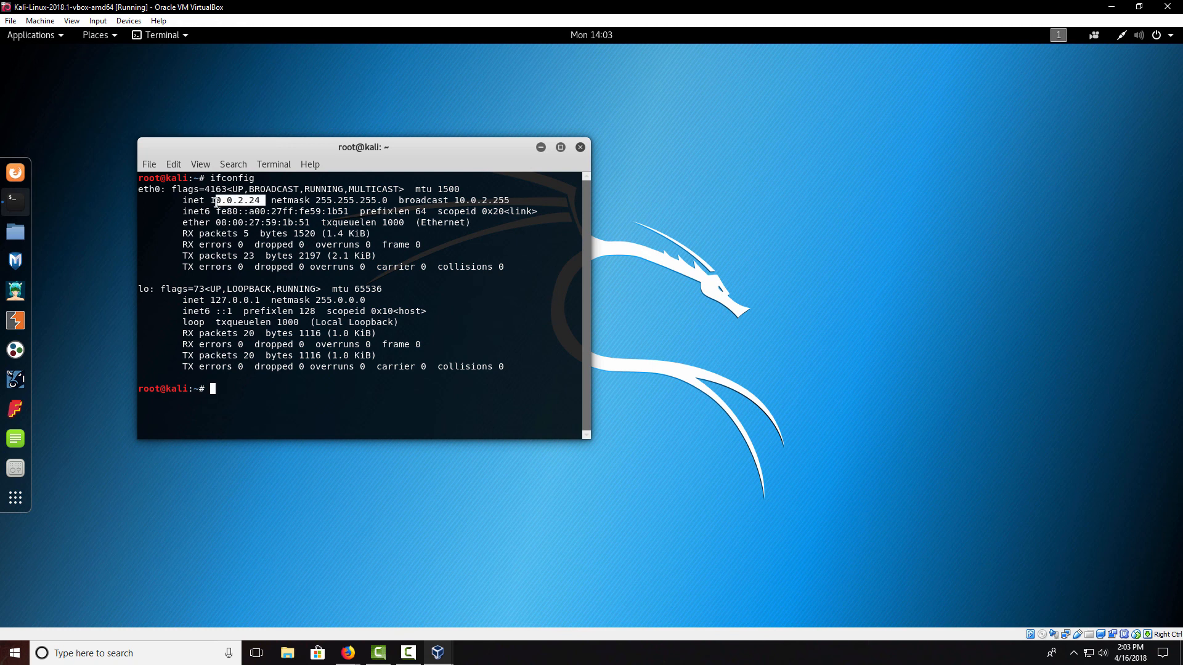
{"action": "double_click", "coordinate": [234, 200]}
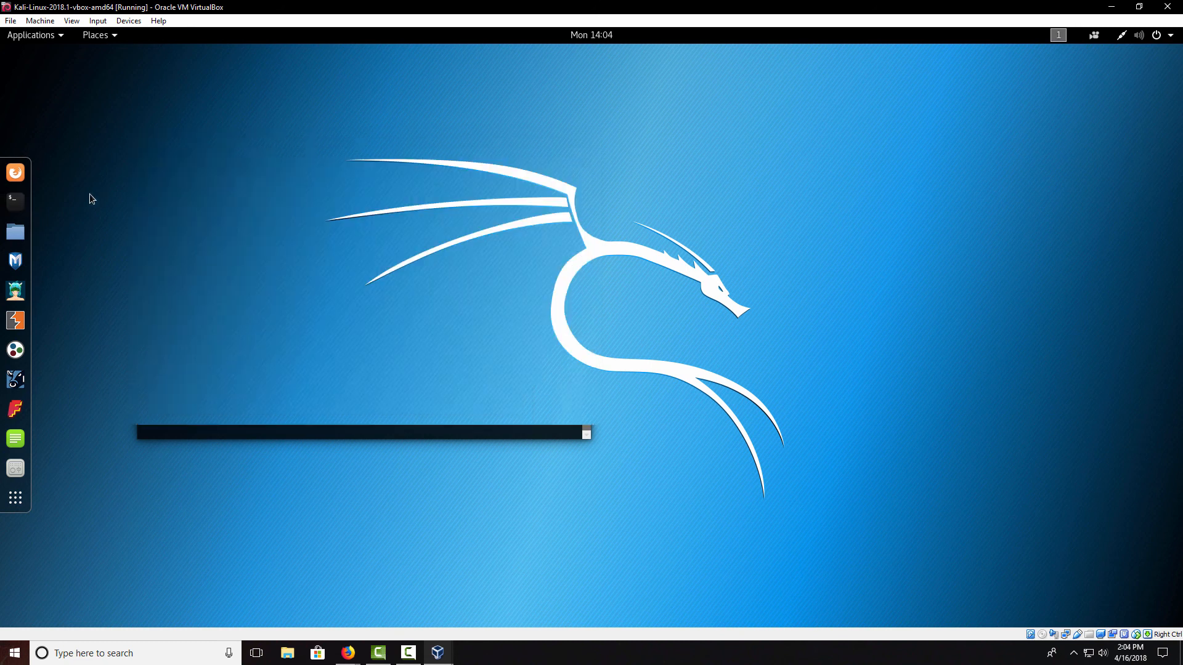
Run passwd in a fresh terminal to update the root password
{"action": "left_click", "coordinate": [15, 201]}
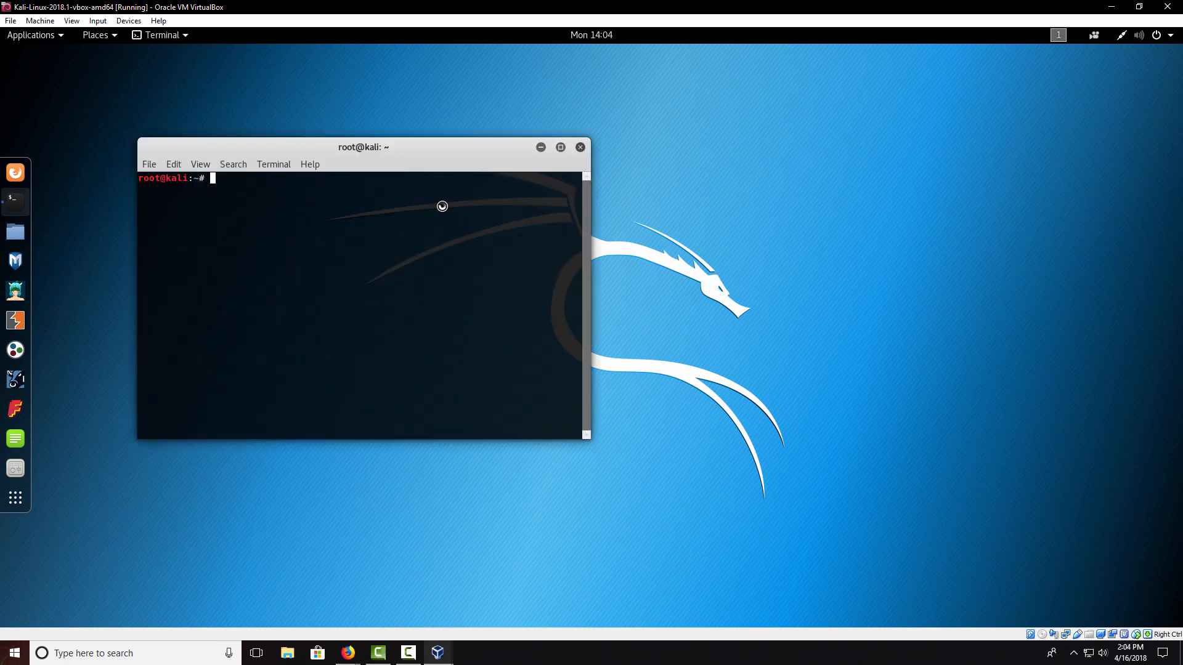
{"action": "type", "text": "pas"}
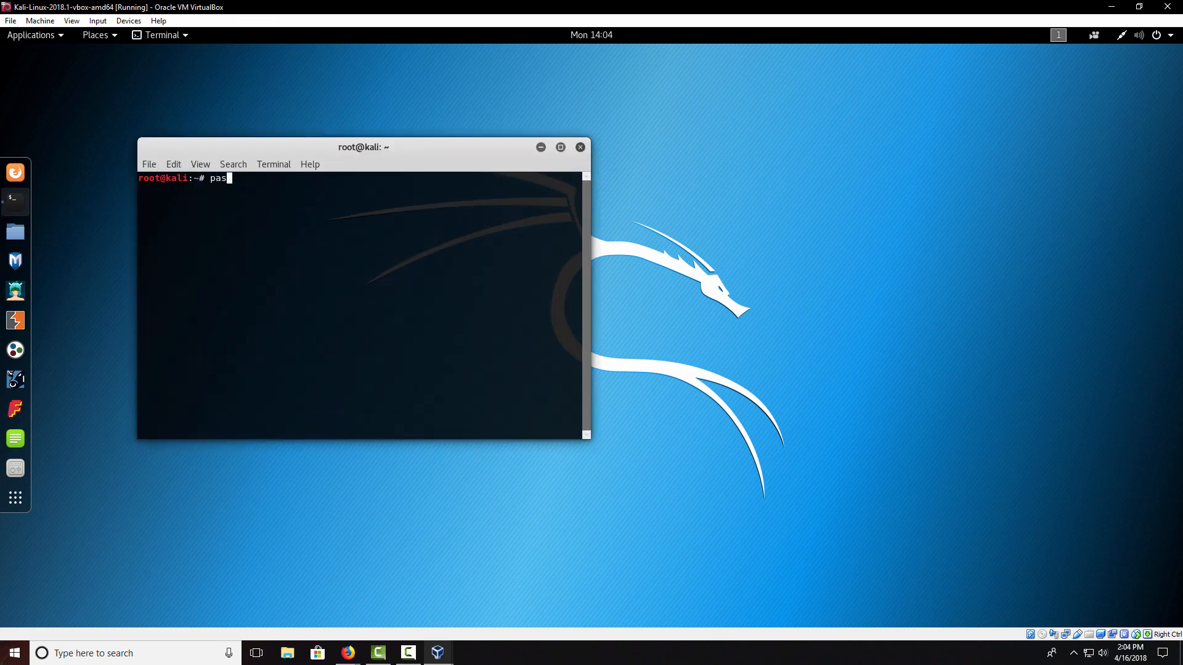
{"action": "type", "text": "swd"}
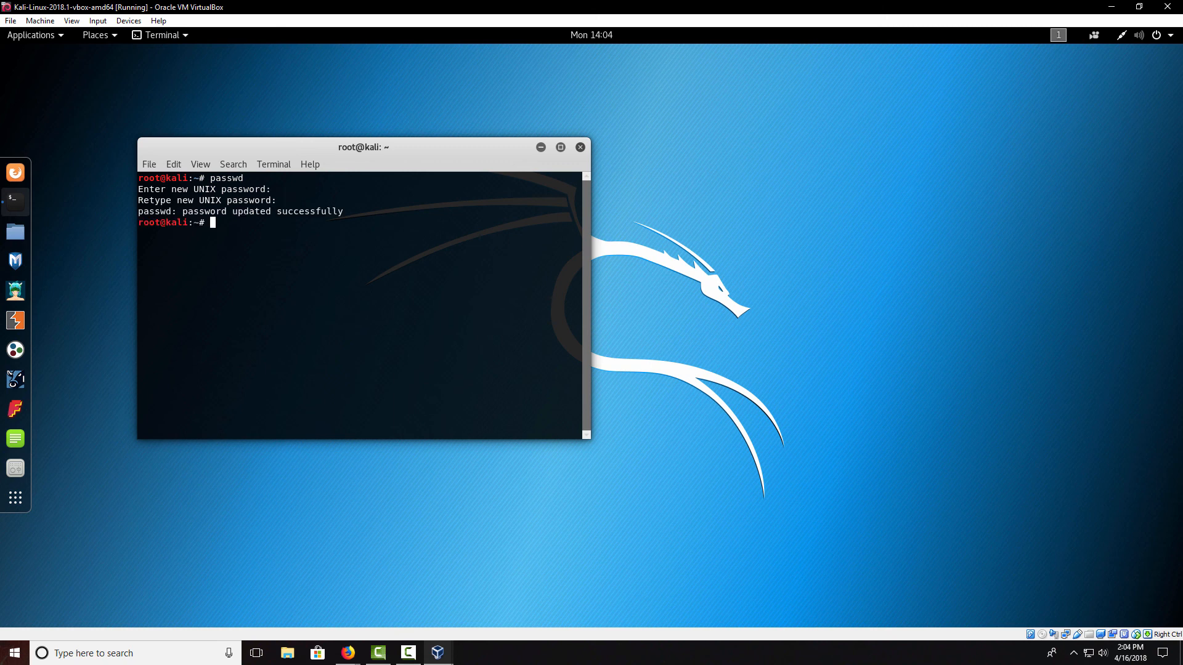
{"action": "mouse_move", "coordinate": [297, 232]}
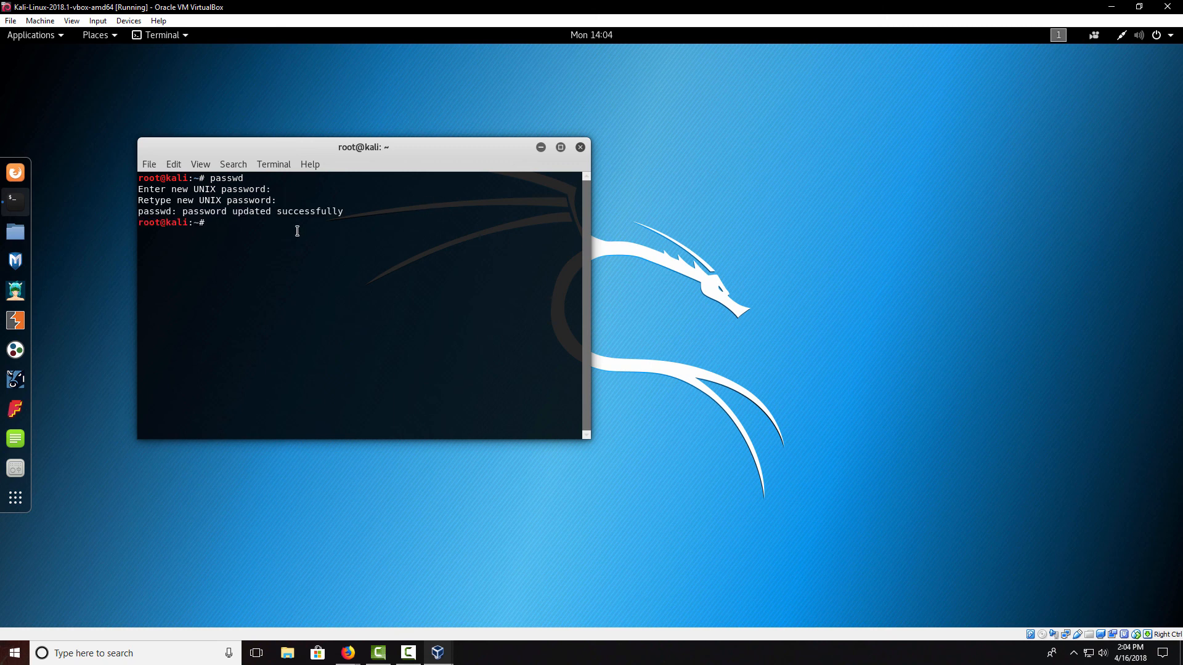